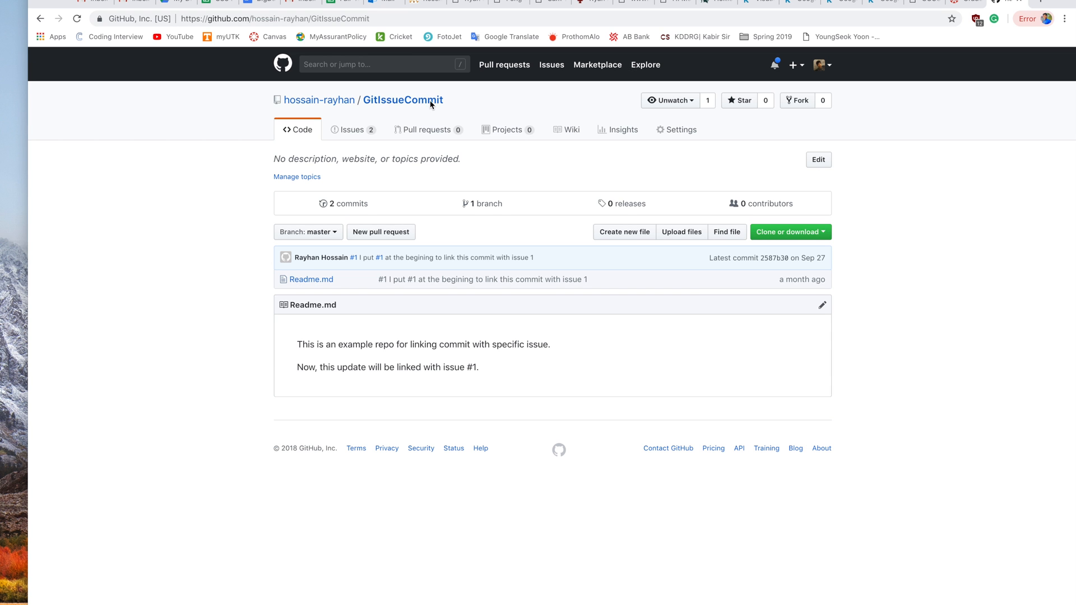
{"action": "mouse_move", "coordinate": [379, 106]}
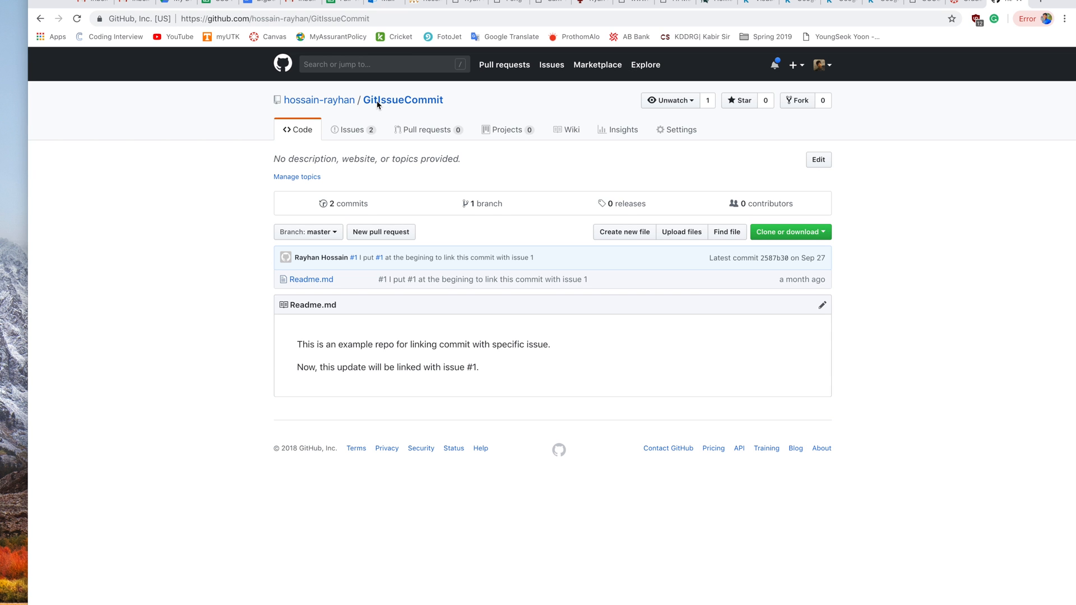
{"action": "mouse_move", "coordinate": [424, 107]}
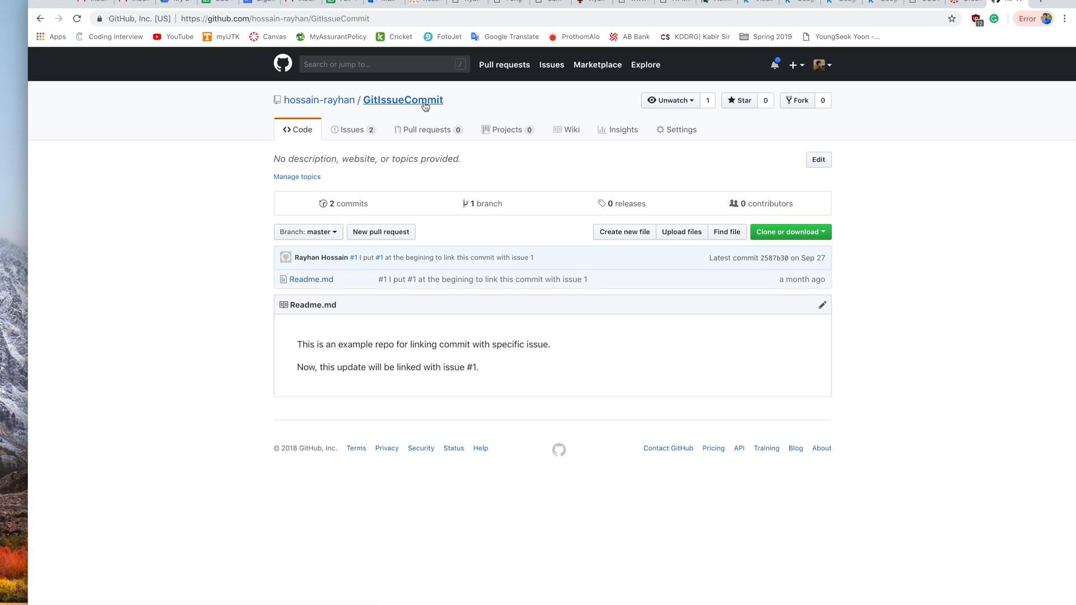
{"action": "mouse_move", "coordinate": [457, 107]}
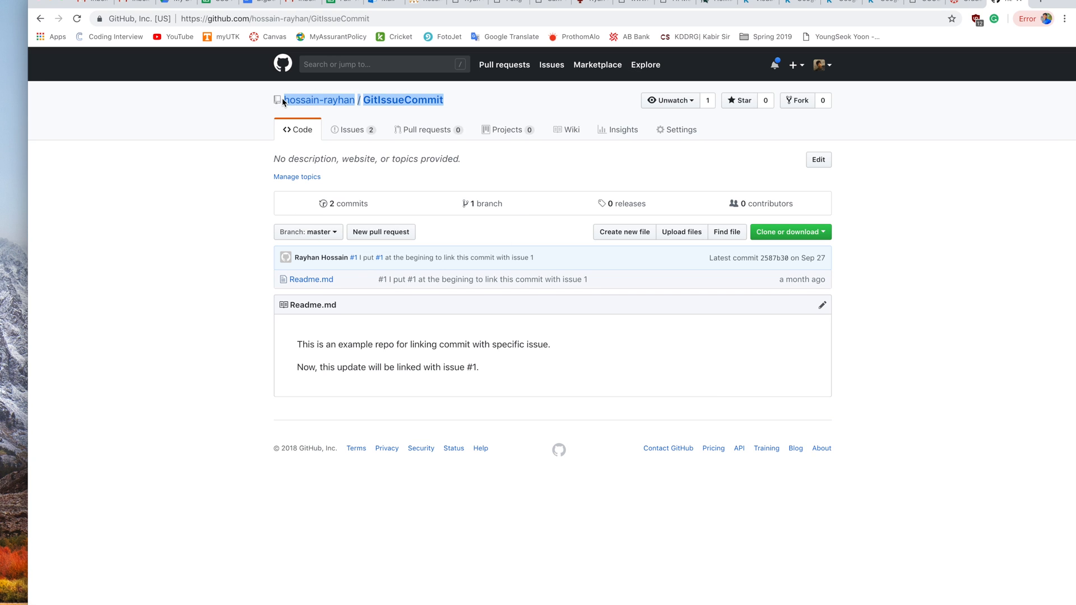
{"action": "mouse_move", "coordinate": [351, 136]}
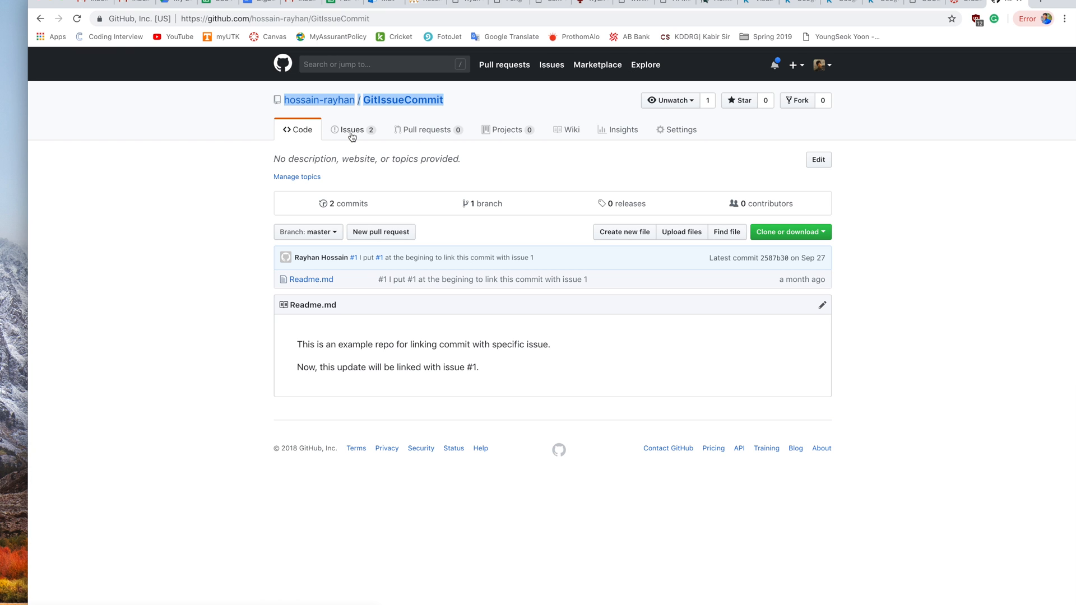
Open the GitIssueCommit repository's Issues tab to list its open issues
{"action": "left_click", "coordinate": [351, 129]}
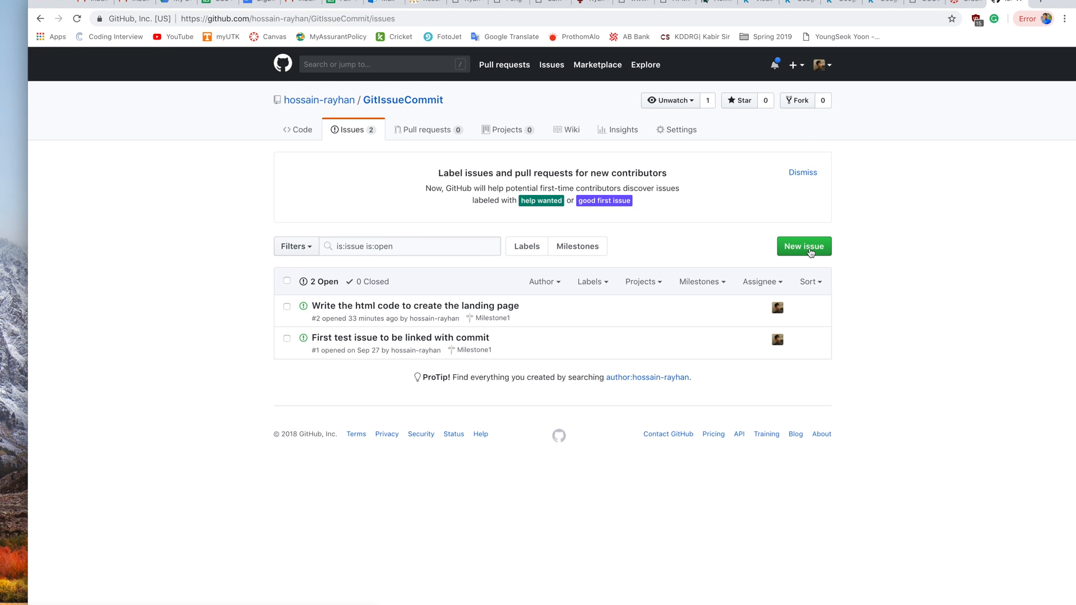
{"action": "mouse_move", "coordinate": [500, 302]}
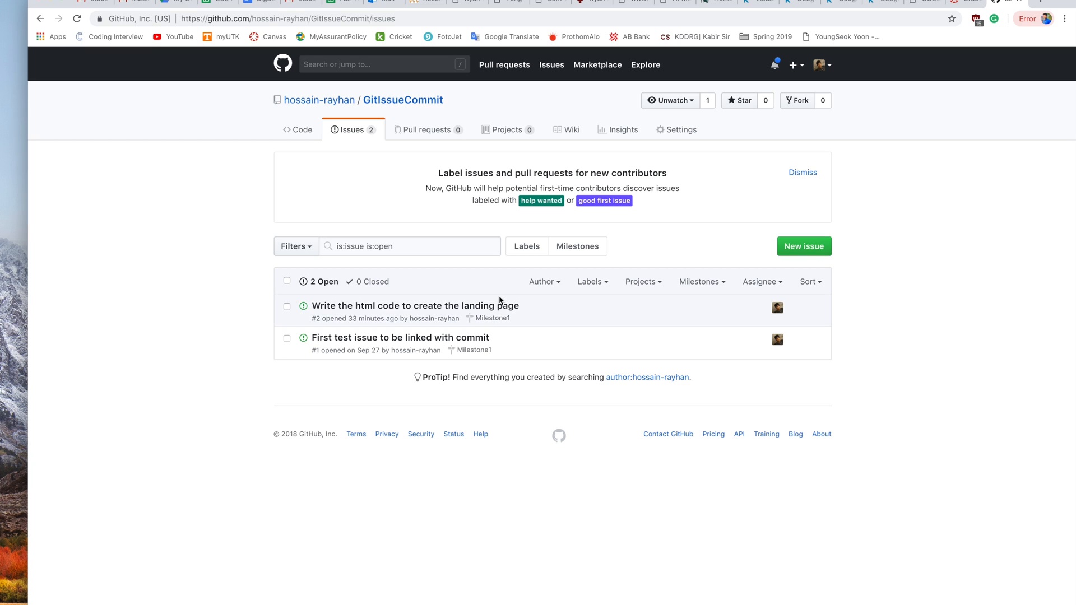
{"action": "mouse_move", "coordinate": [563, 300]}
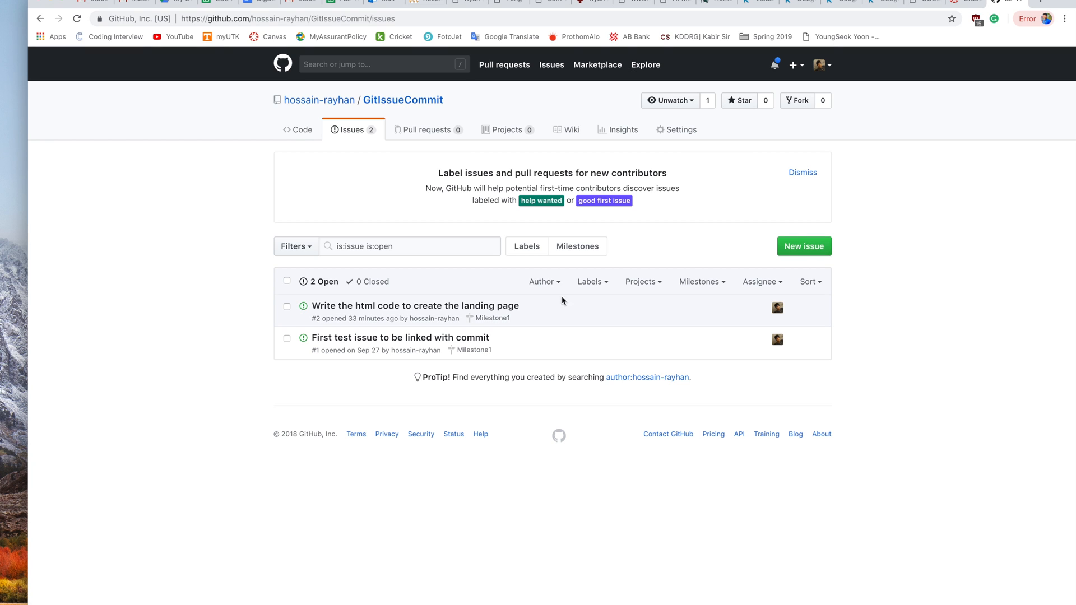
{"action": "mouse_move", "coordinate": [804, 247]}
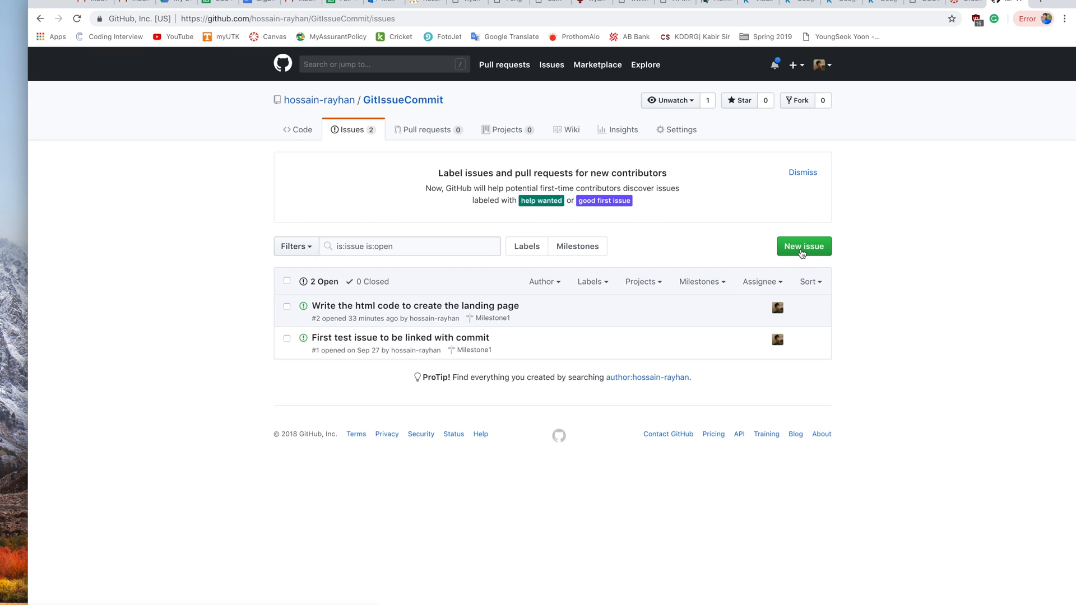
Submit a new issue titled 'Design the user login page' and select its number #3
{"action": "left_click", "coordinate": [803, 246]}
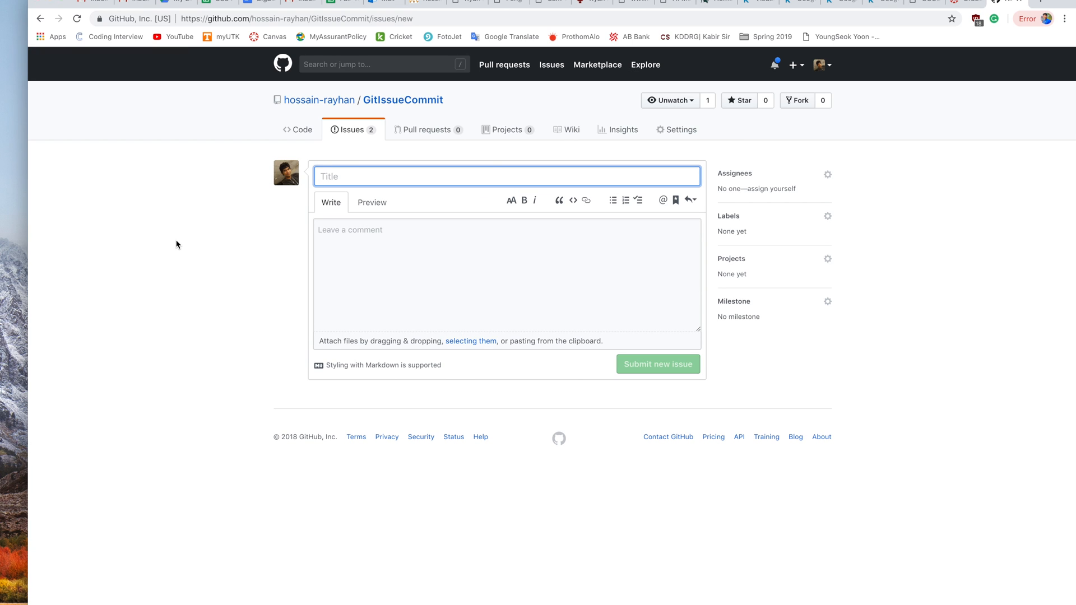
{"action": "type", "text": "Design the"}
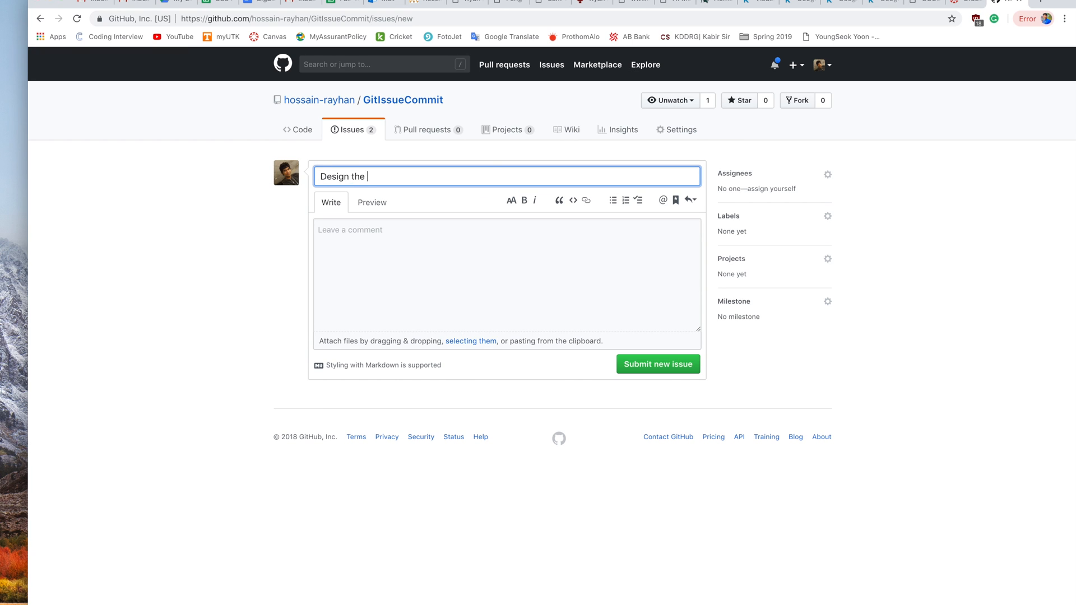
{"action": "type", "text": "user login pa"}
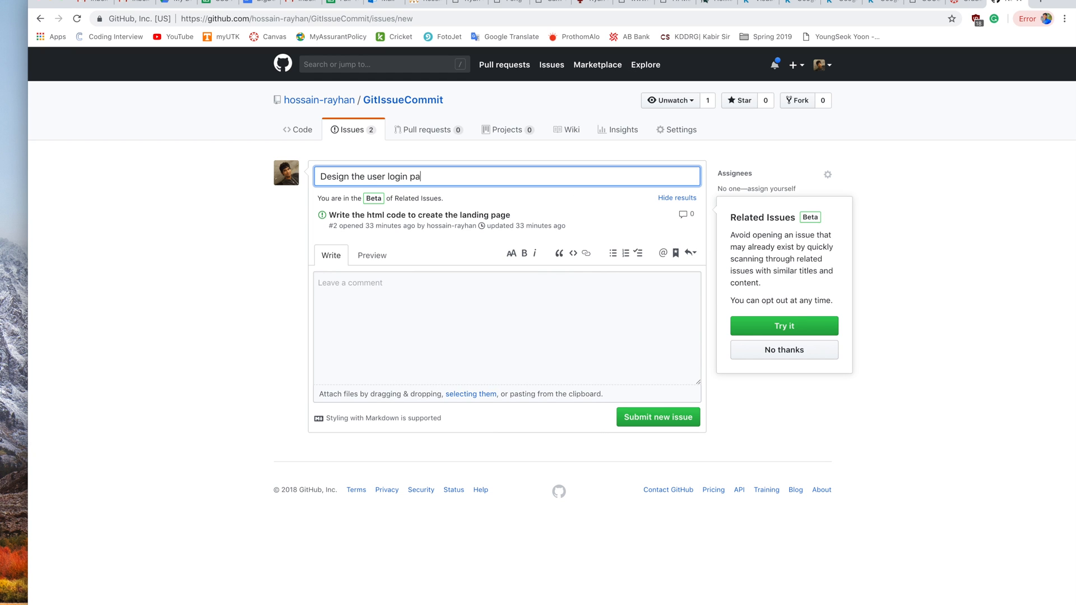
{"action": "type", "text": "ge"}
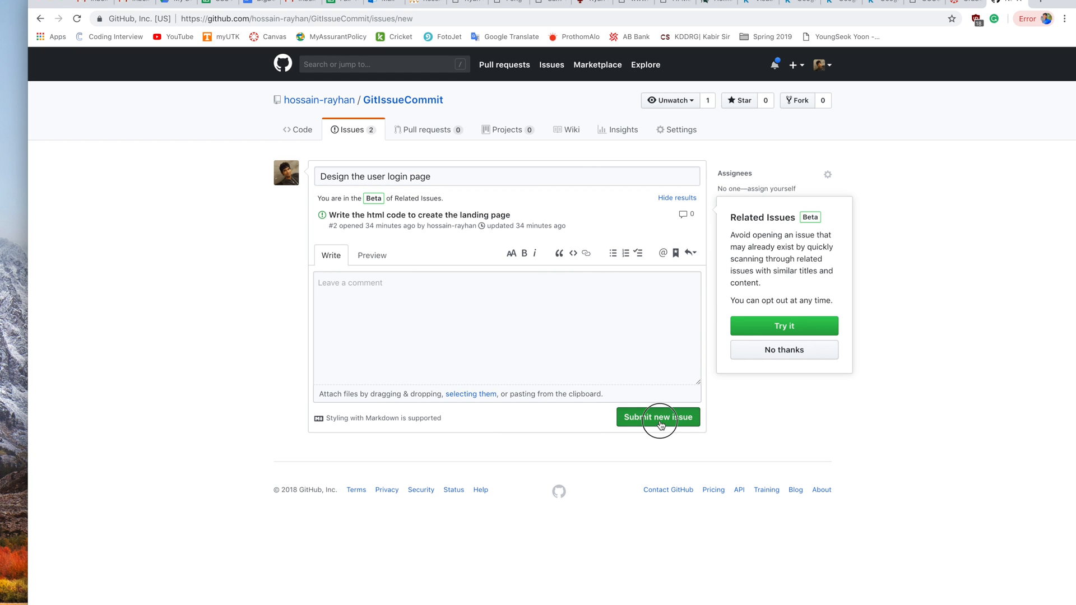
{"action": "left_click", "coordinate": [658, 417]}
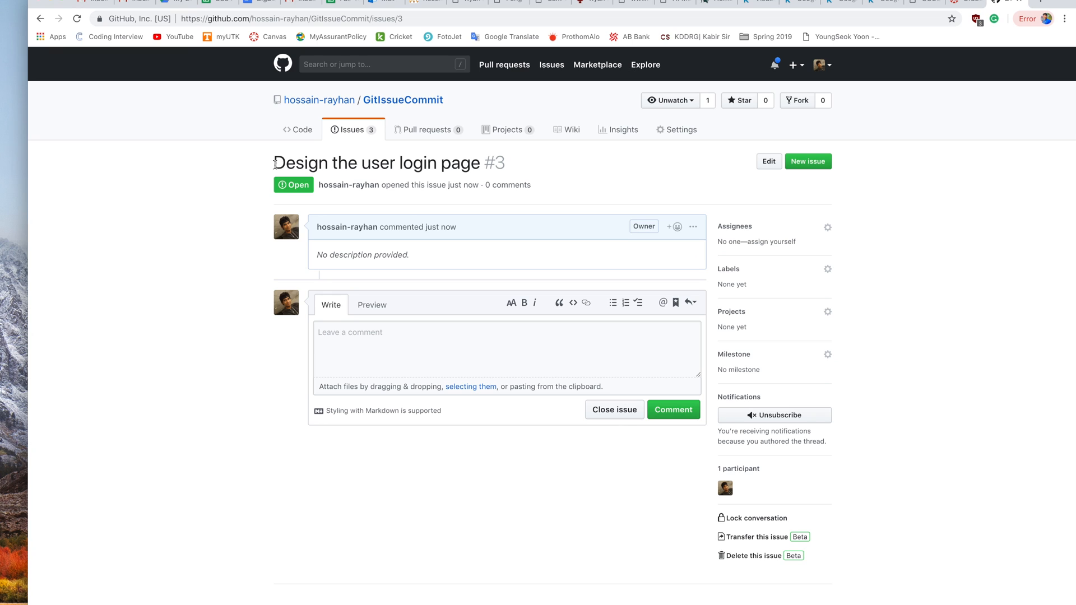
{"action": "double_click", "coordinate": [377, 163]}
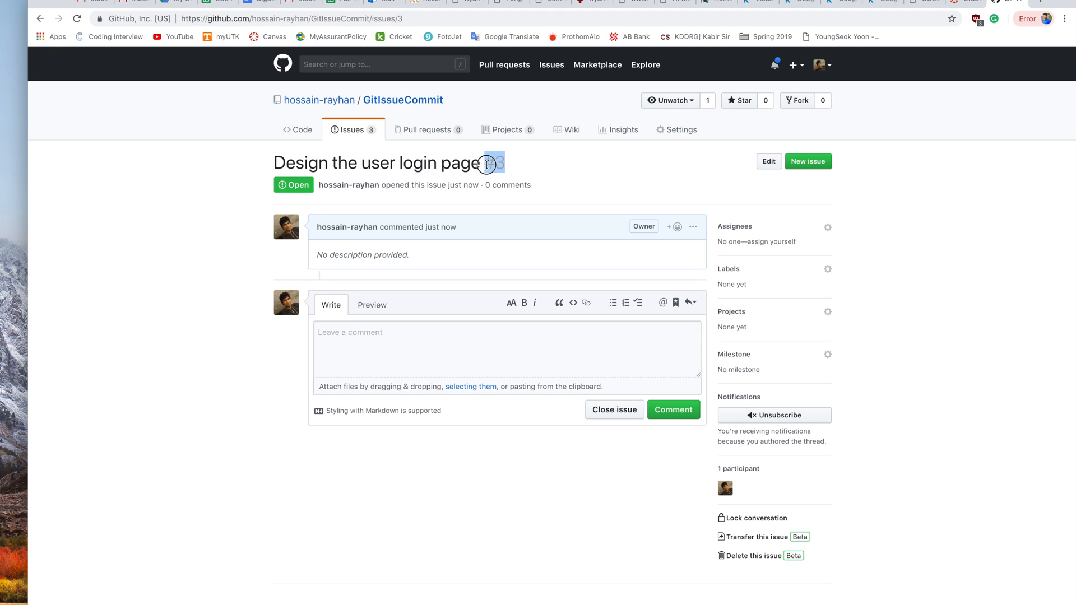
{"action": "mouse_move", "coordinate": [753, 202]}
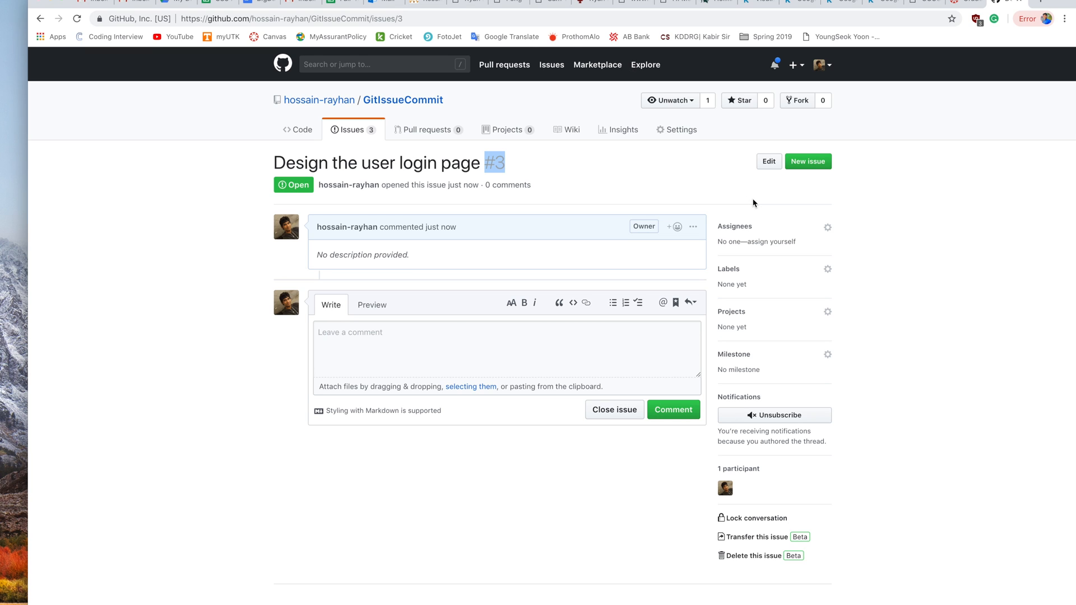
{"action": "mouse_move", "coordinate": [734, 227]}
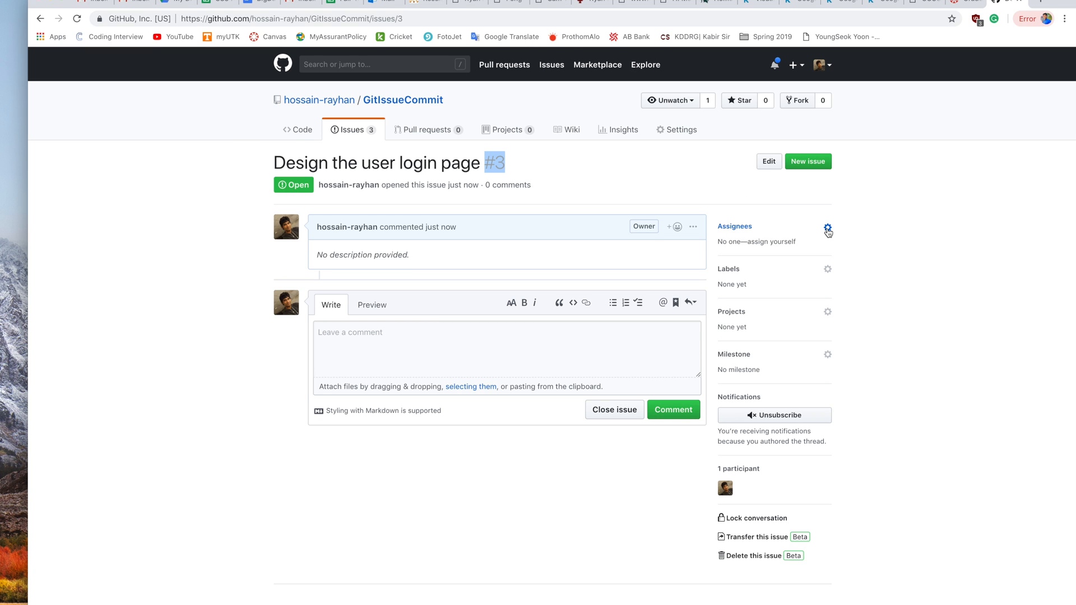
Assign issue #3 to your own account, hossain-rayhan, via the Assignees menu
{"action": "left_click", "coordinate": [828, 227]}
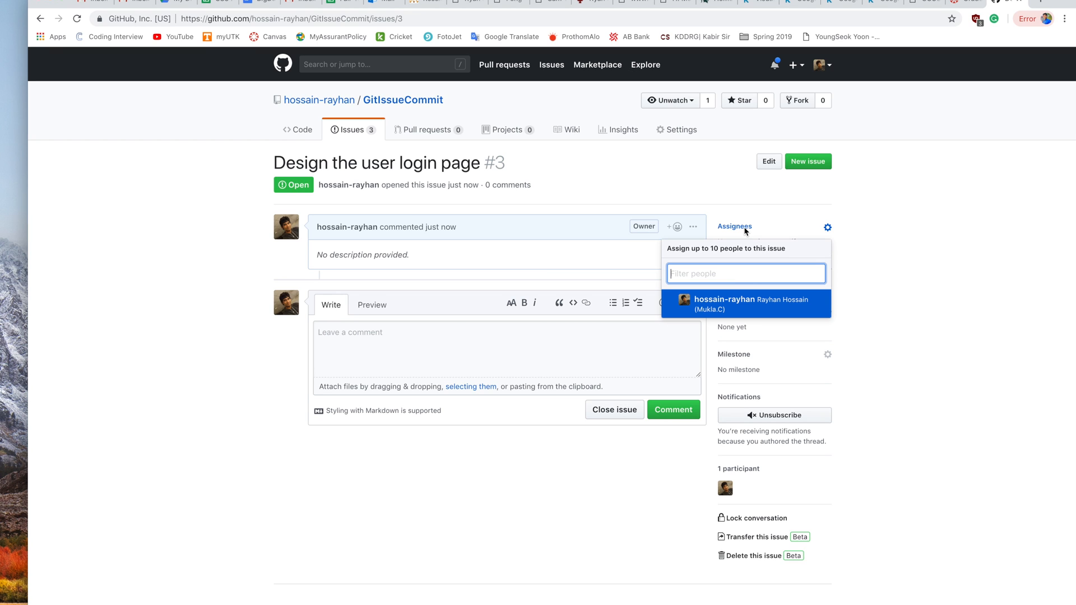
{"action": "mouse_move", "coordinate": [751, 279]}
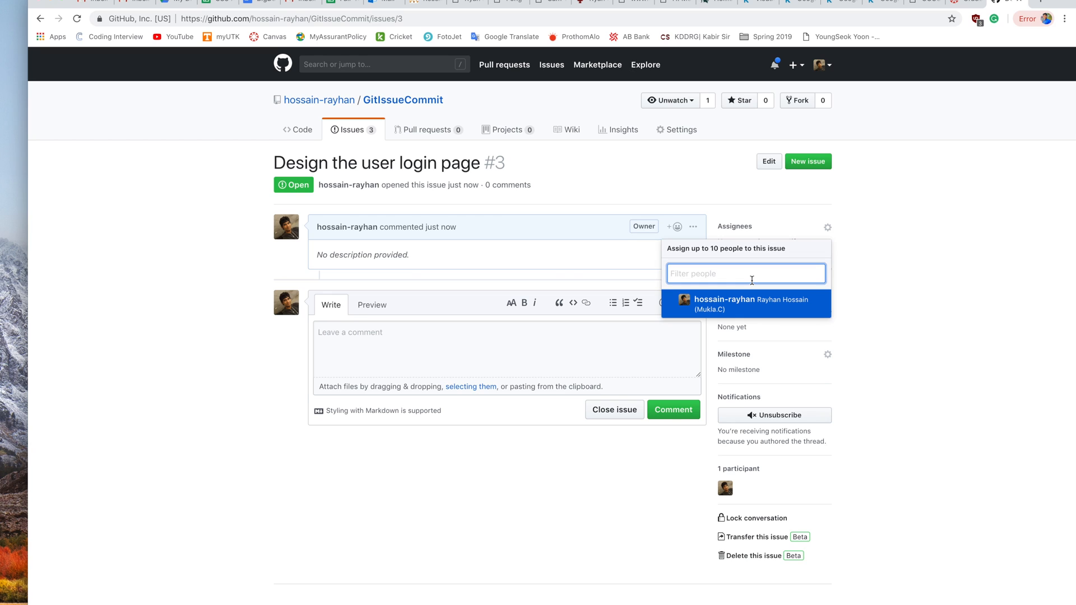
{"action": "mouse_move", "coordinate": [751, 306]}
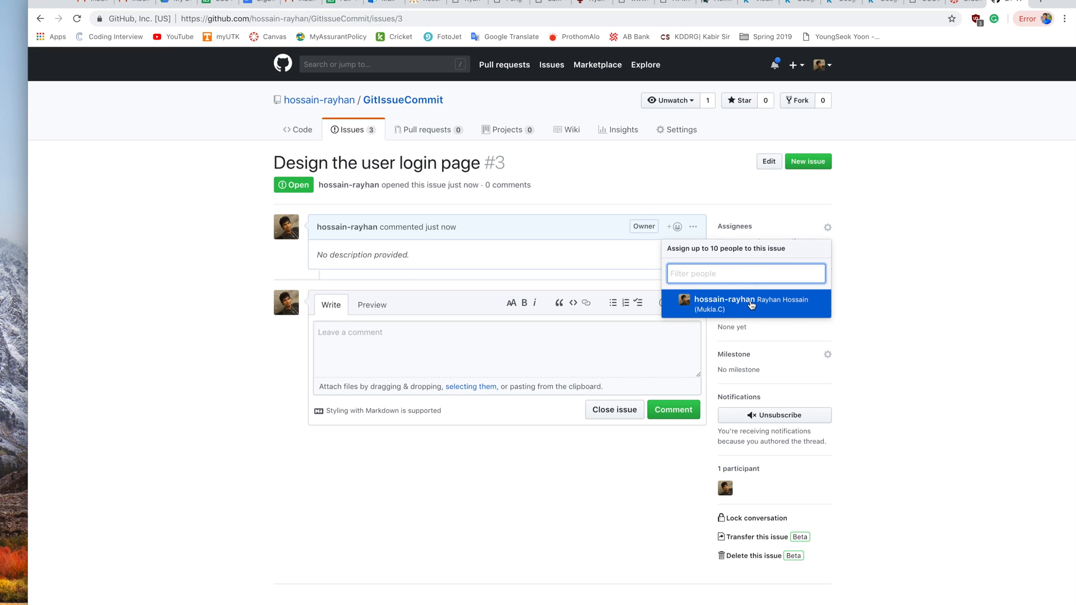
{"action": "left_click", "coordinate": [745, 304]}
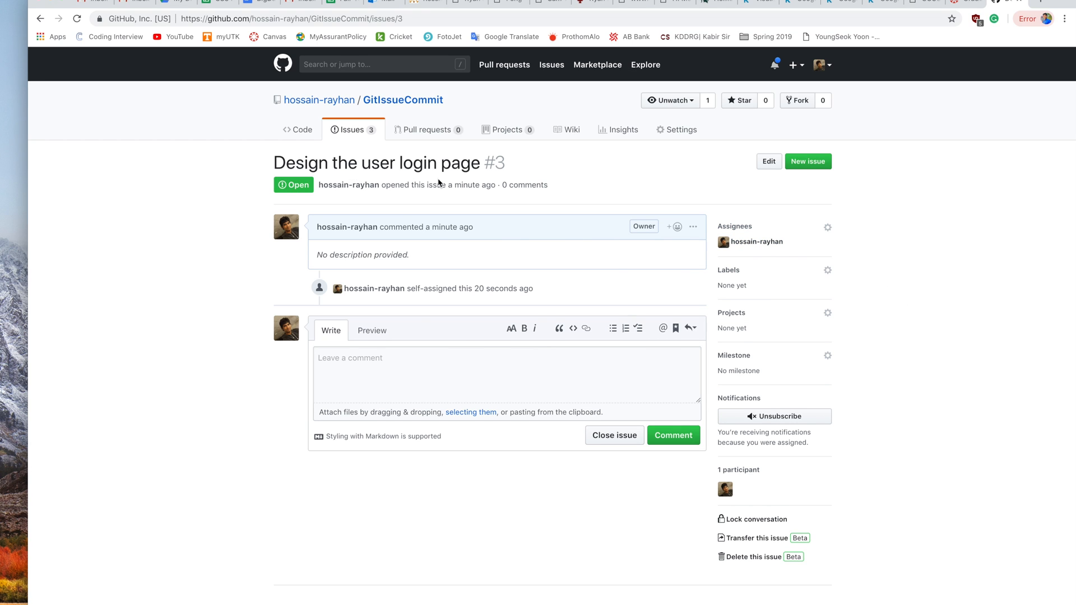
{"action": "mouse_move", "coordinate": [734, 355]}
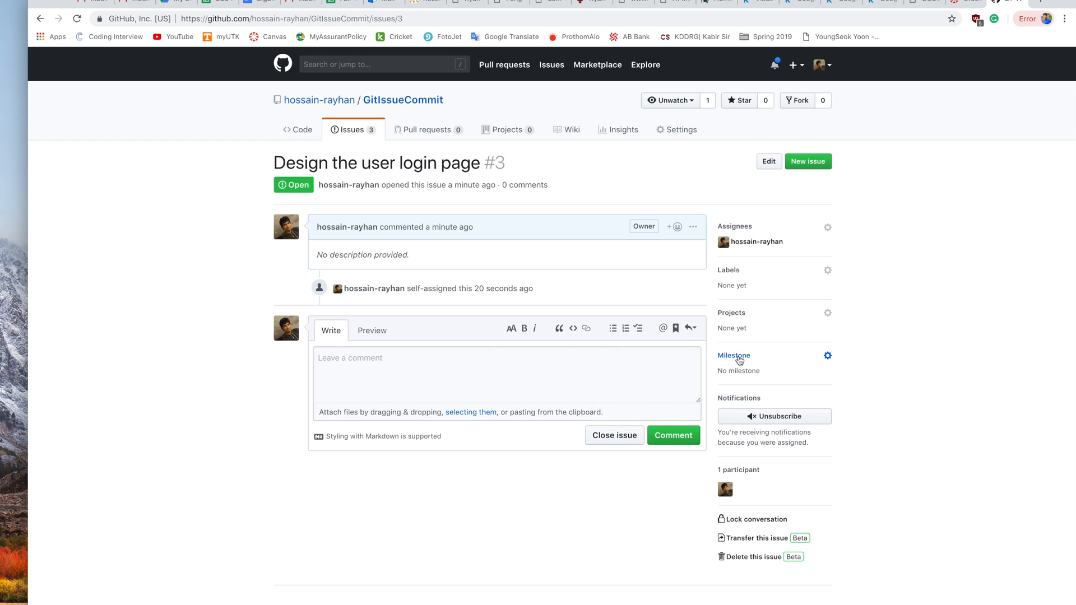
{"action": "mouse_move", "coordinate": [742, 360]}
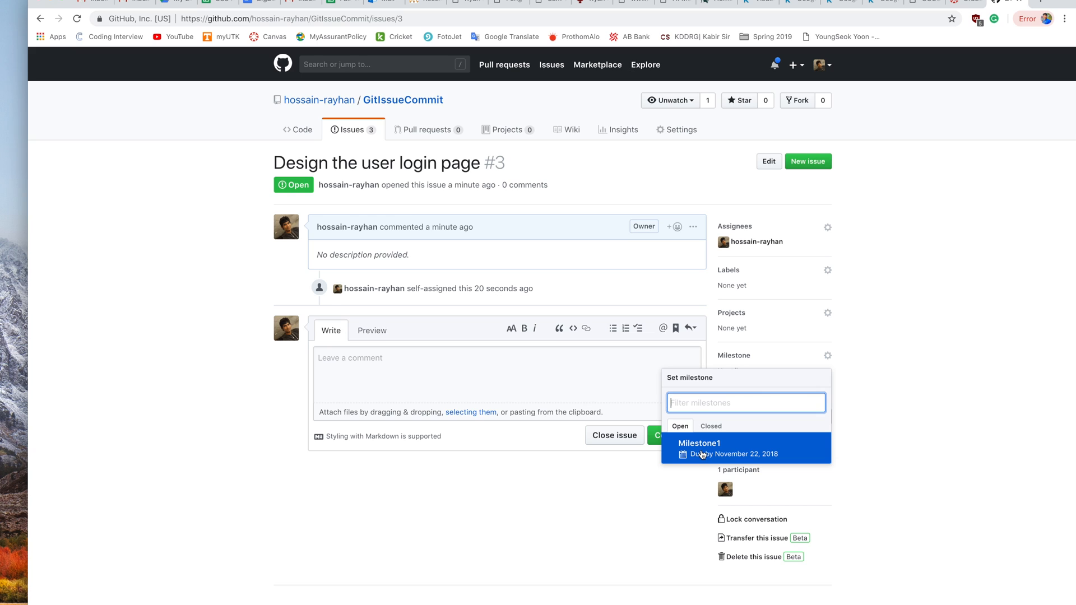
{"action": "mouse_move", "coordinate": [720, 455]}
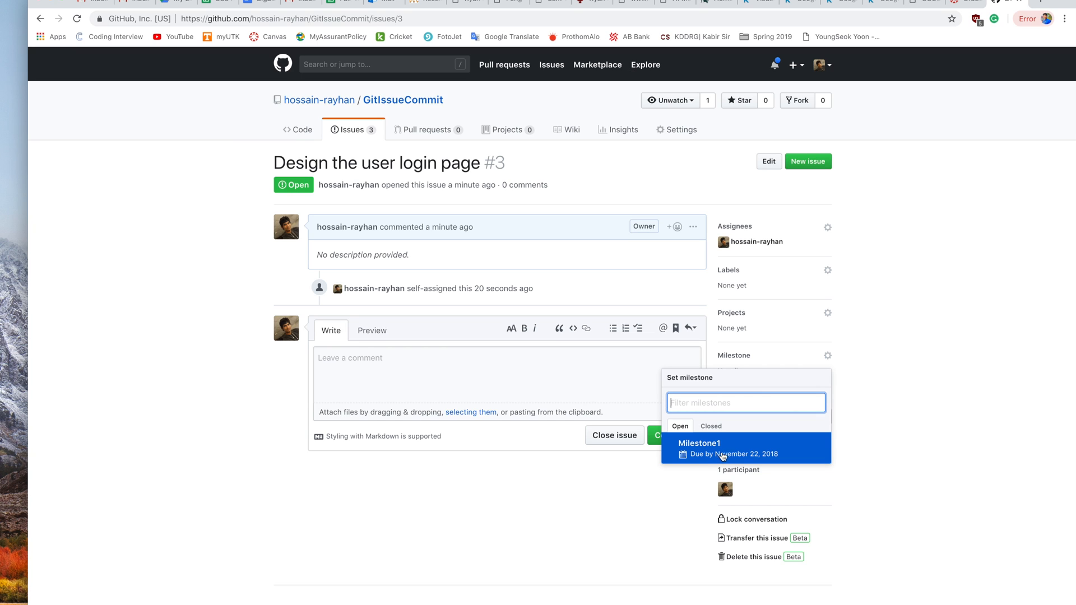
{"action": "mouse_move", "coordinate": [778, 461]}
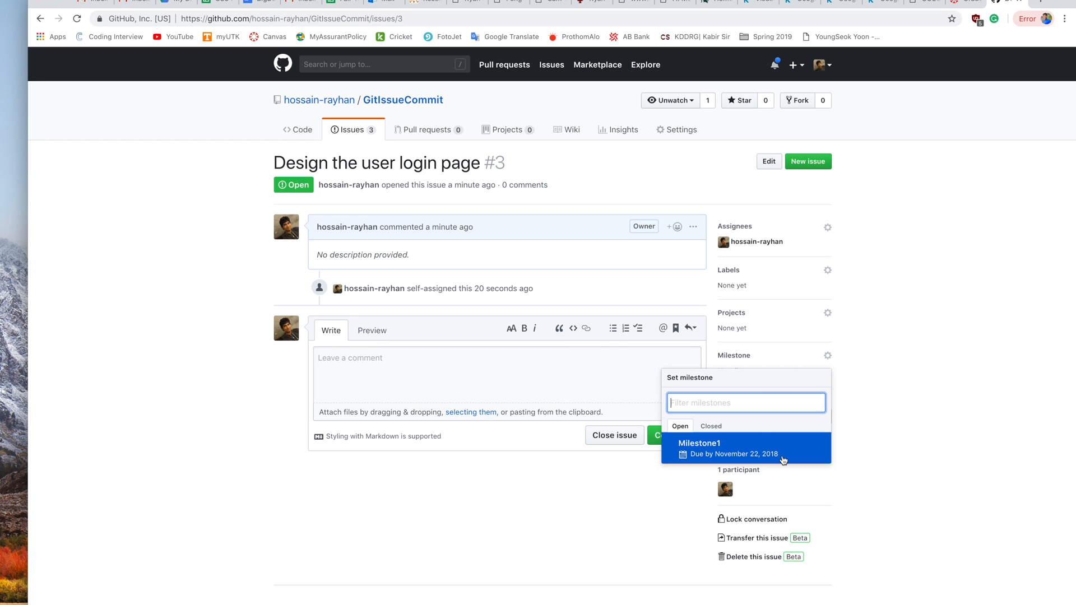
{"action": "mouse_move", "coordinate": [759, 406]}
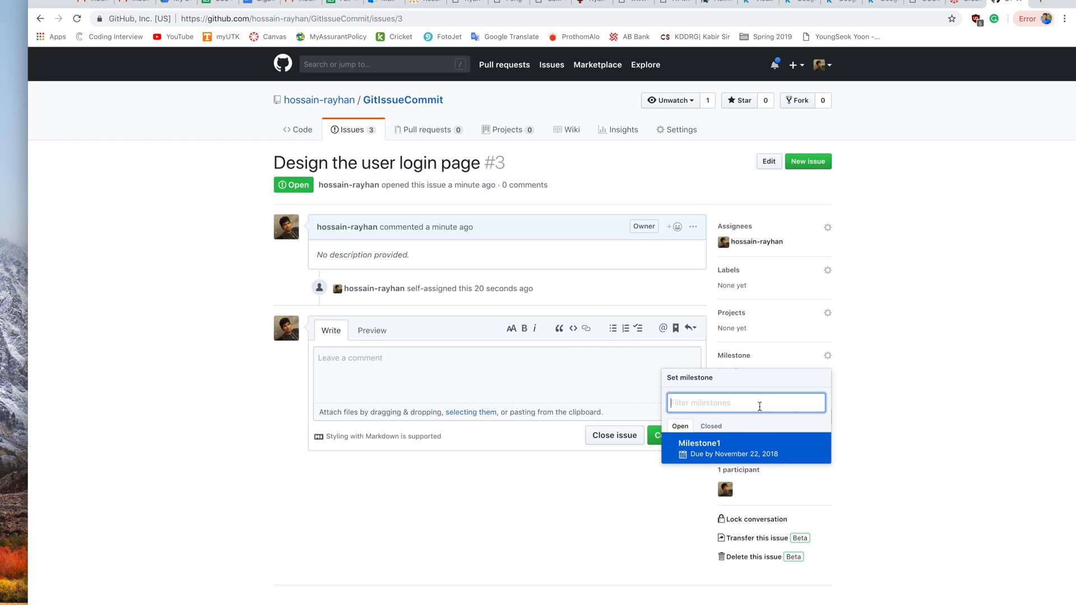
Create milestone 'Milestone2' from the Milestone sidebar and assign issue #3 to it
{"action": "type", "text": "Milestone2"}
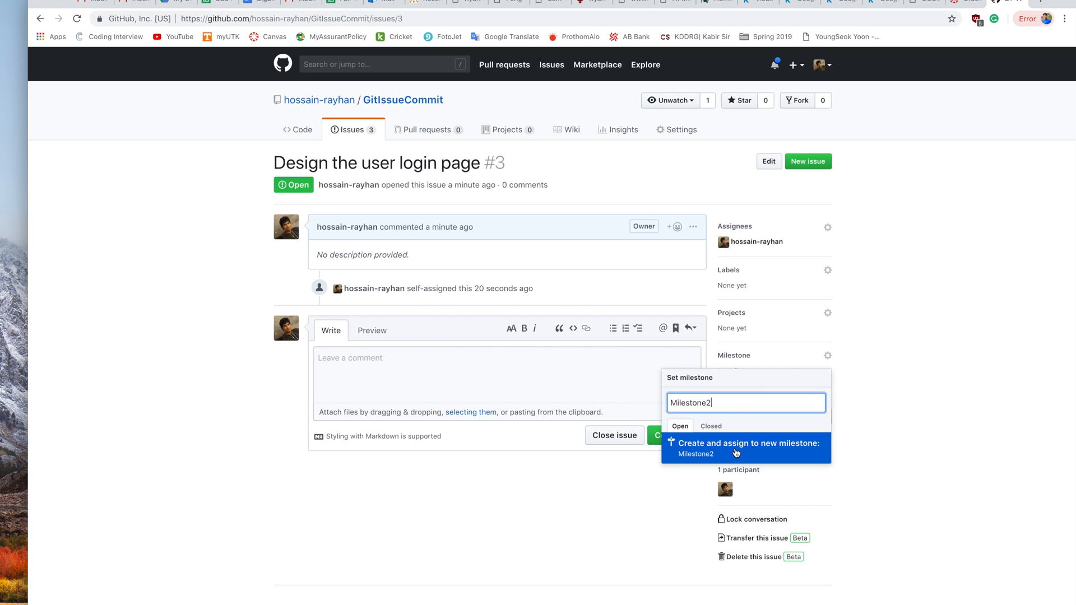
{"action": "left_click", "coordinate": [745, 447]}
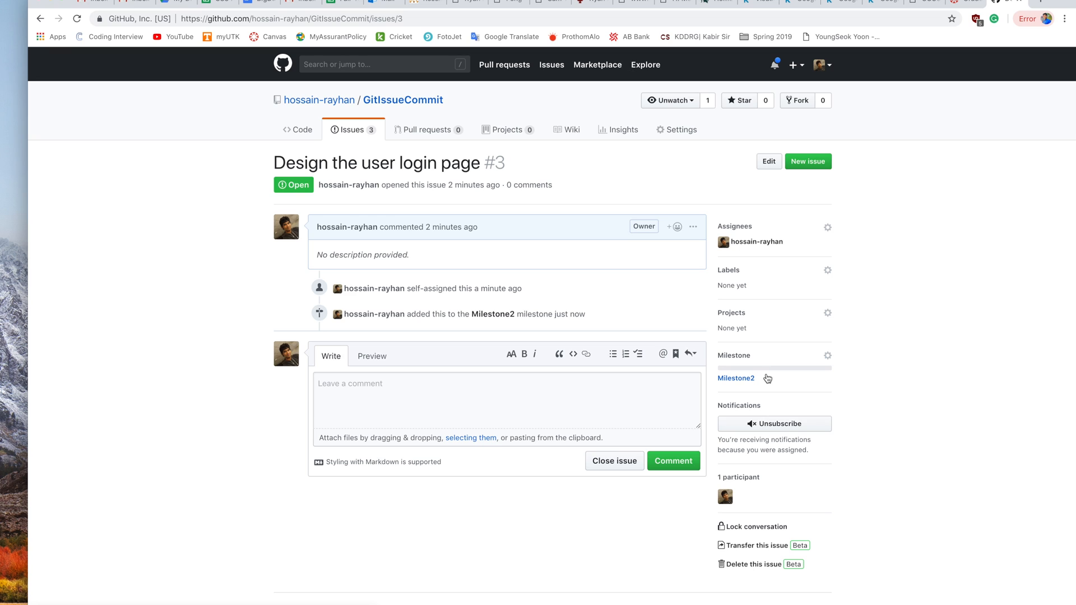
{"action": "mouse_move", "coordinate": [736, 378]}
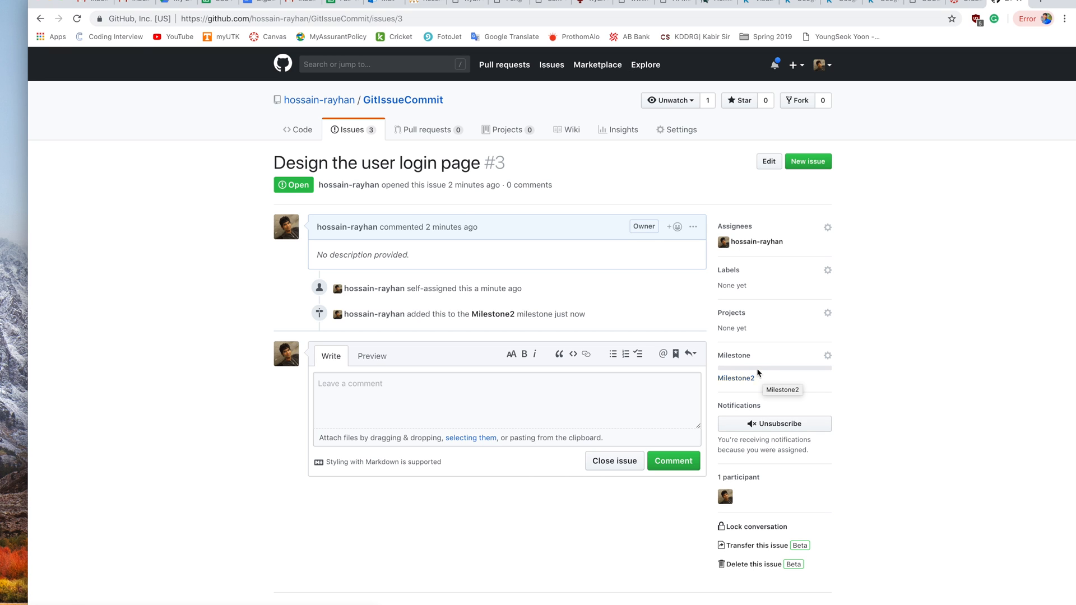
{"action": "mouse_move", "coordinate": [491, 314]}
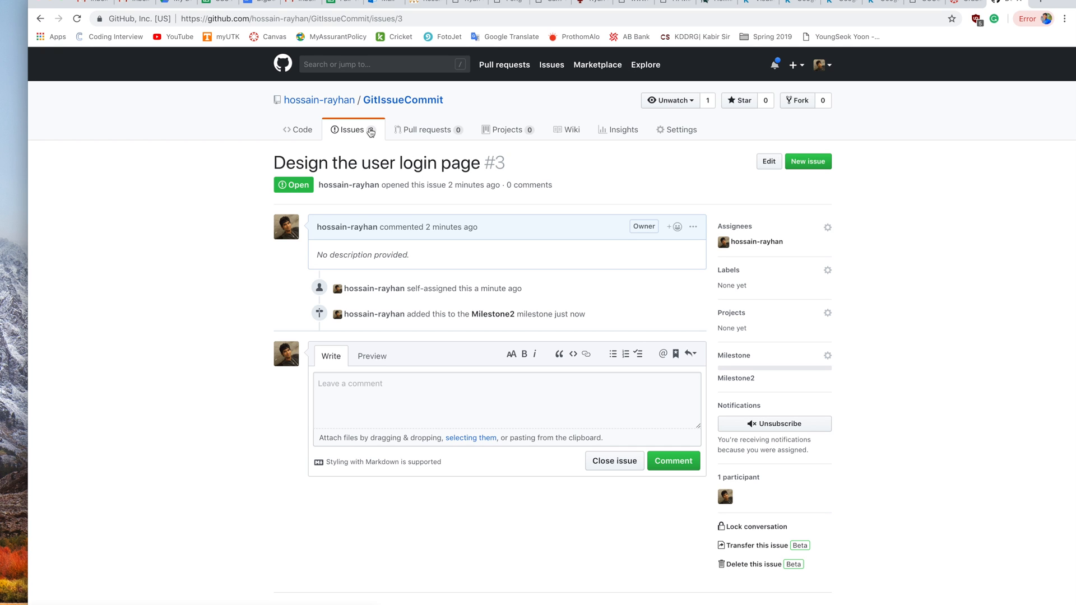
Return to the issues list to review #3 under Milestone2 and #1, #2 under Milestone1
{"action": "left_click", "coordinate": [350, 129]}
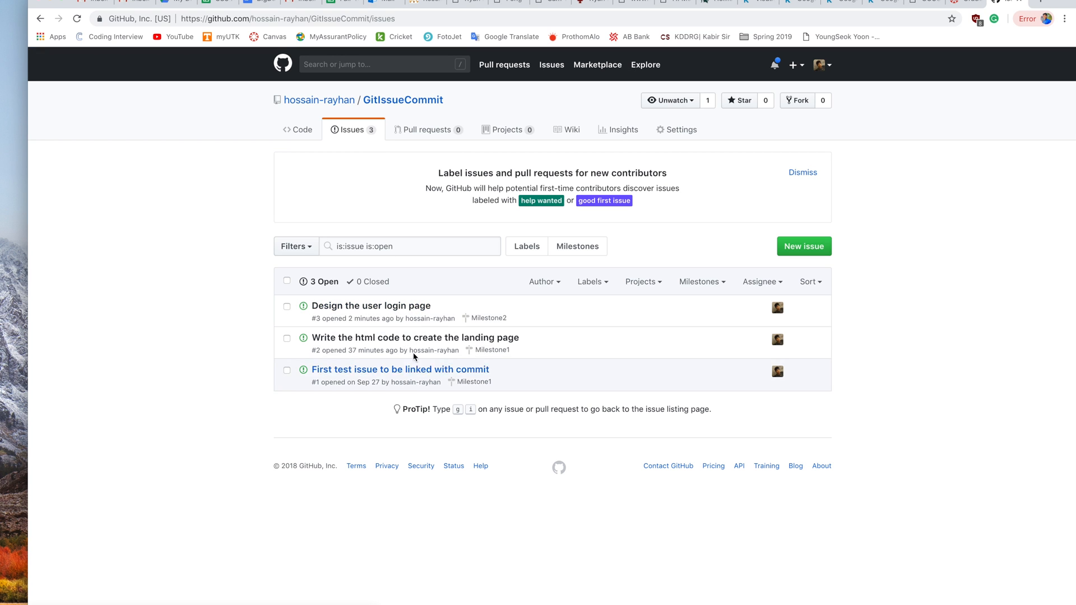
{"action": "mouse_move", "coordinate": [251, 351]}
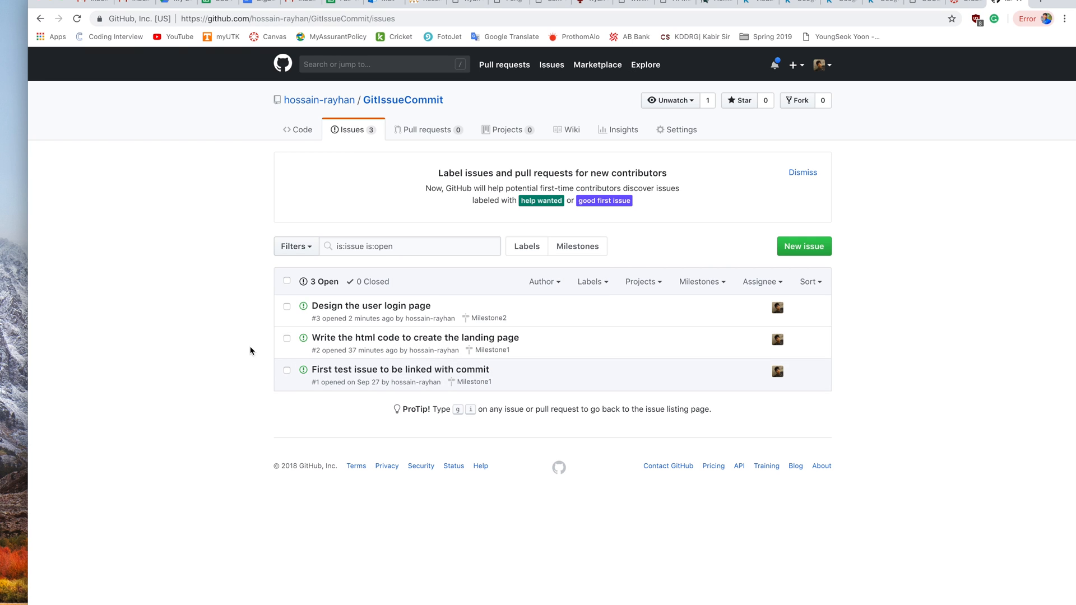
{"action": "mouse_move", "coordinate": [371, 305]}
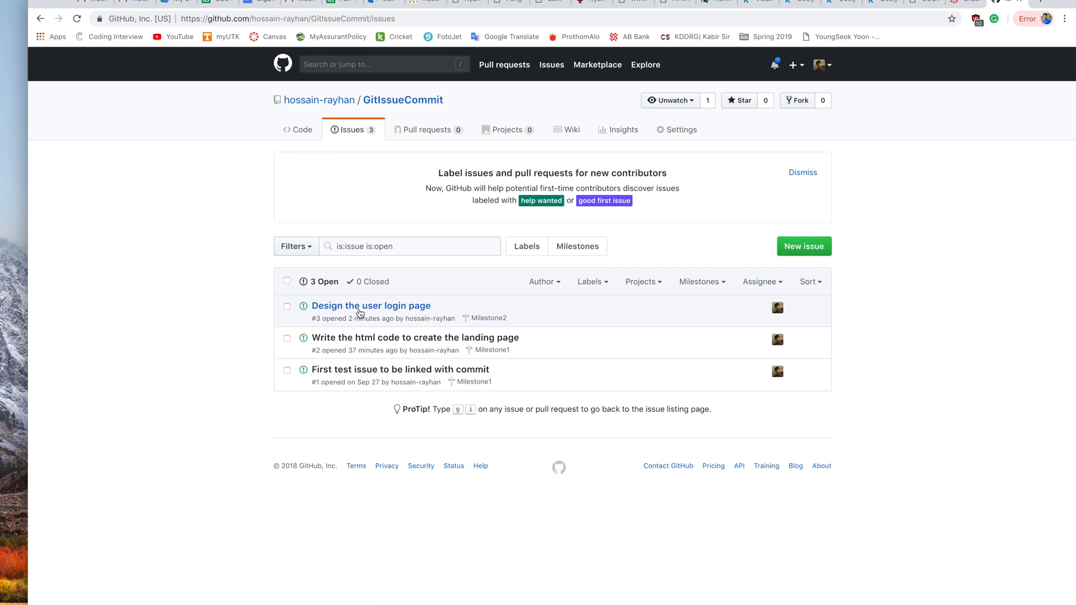
{"action": "mouse_move", "coordinate": [485, 318]}
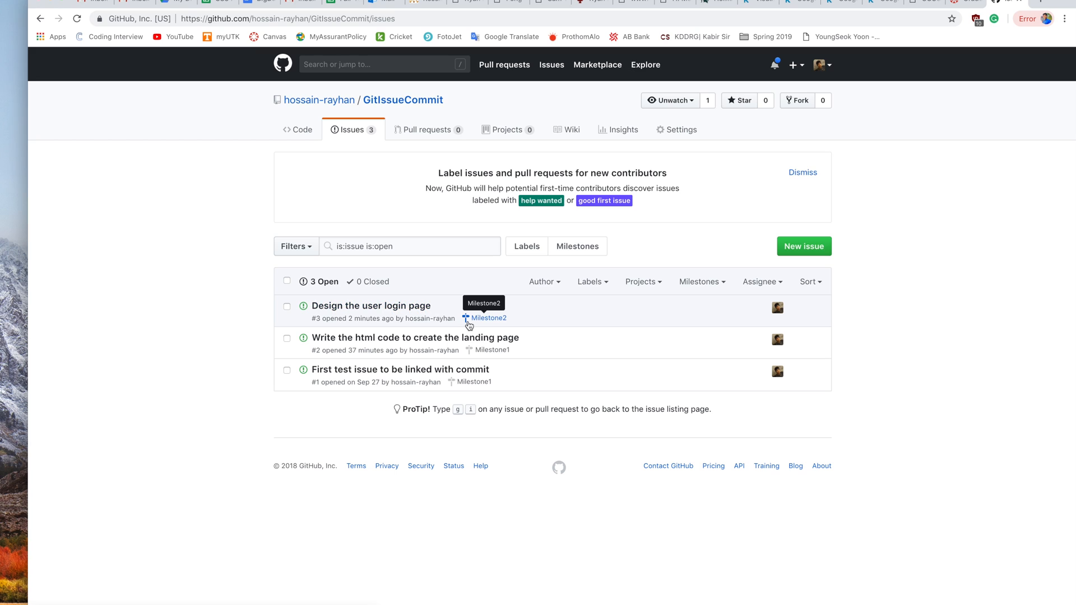
{"action": "mouse_move", "coordinate": [497, 325]}
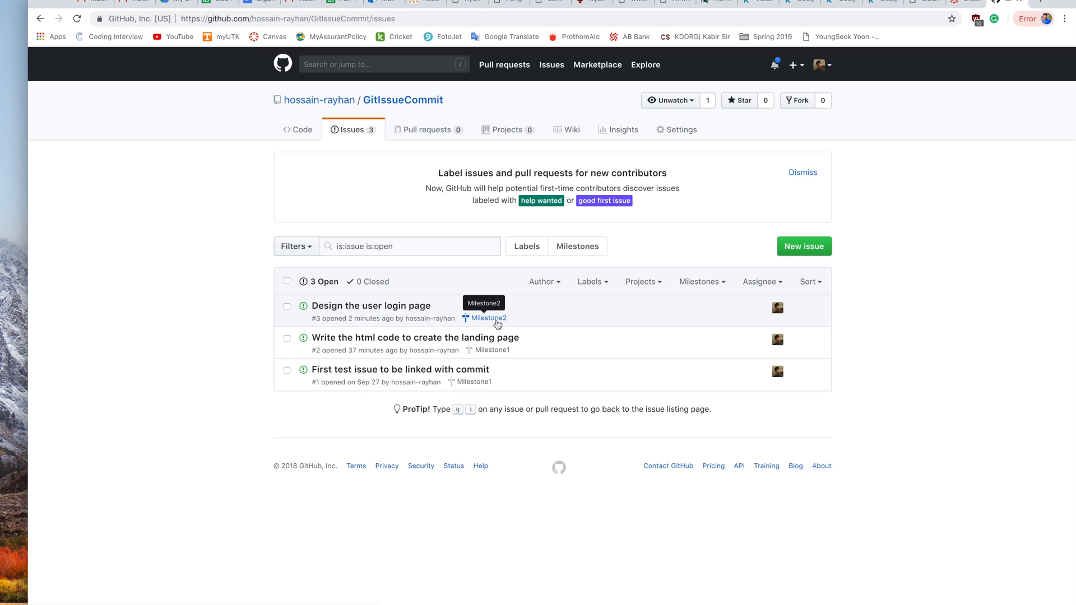
{"action": "mouse_move", "coordinate": [370, 305]}
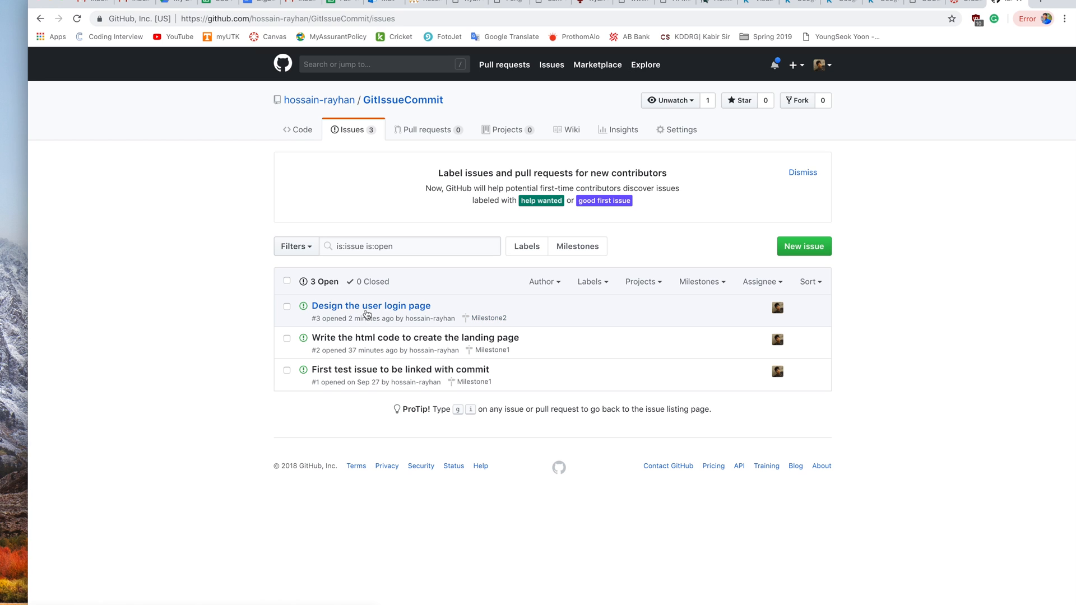
{"action": "mouse_move", "coordinate": [761, 314]}
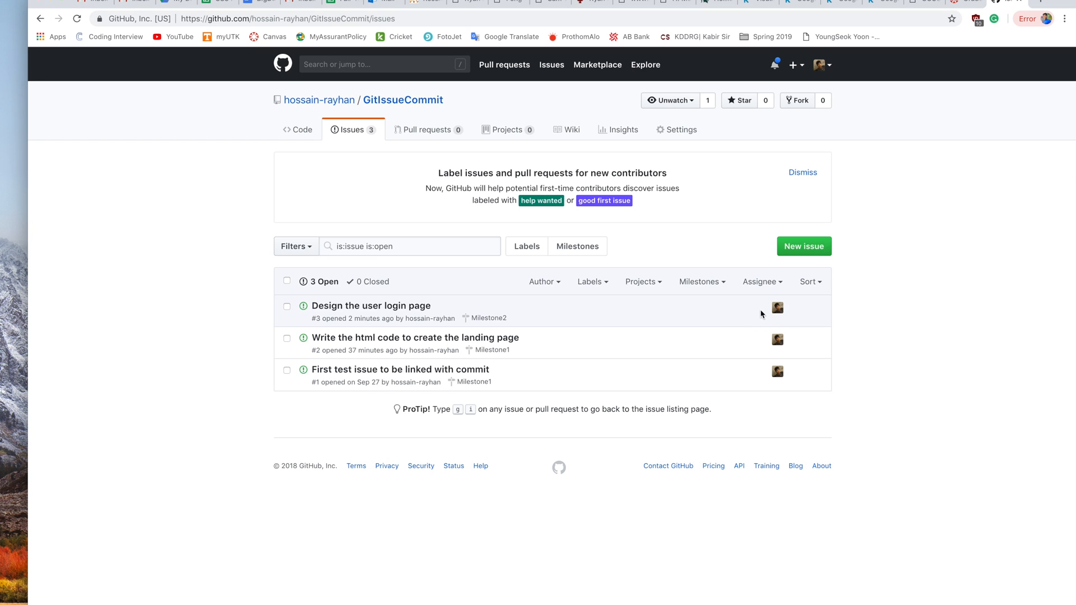
{"action": "mouse_move", "coordinate": [777, 308]}
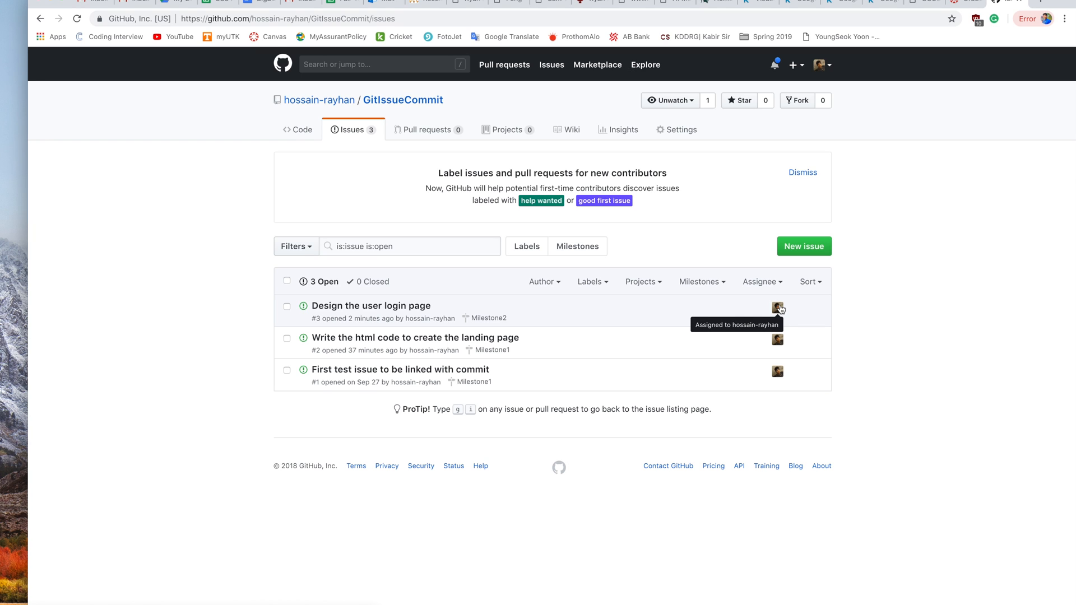
{"action": "mouse_move", "coordinate": [911, 312]}
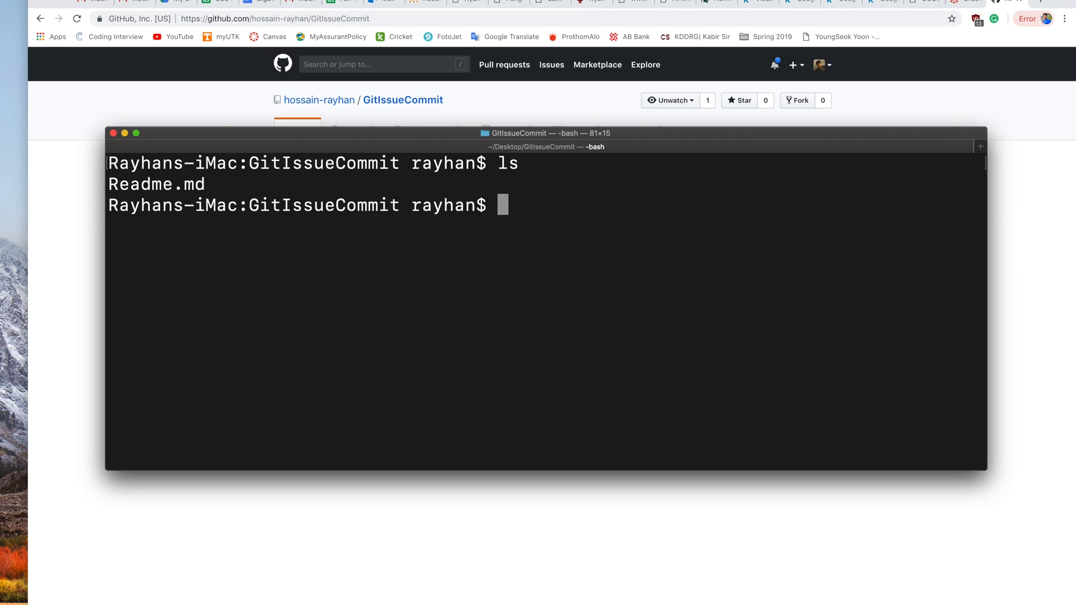
Create design_login.html in vim containing the line '## write your code here..'
{"action": "type", "text": "vim"}
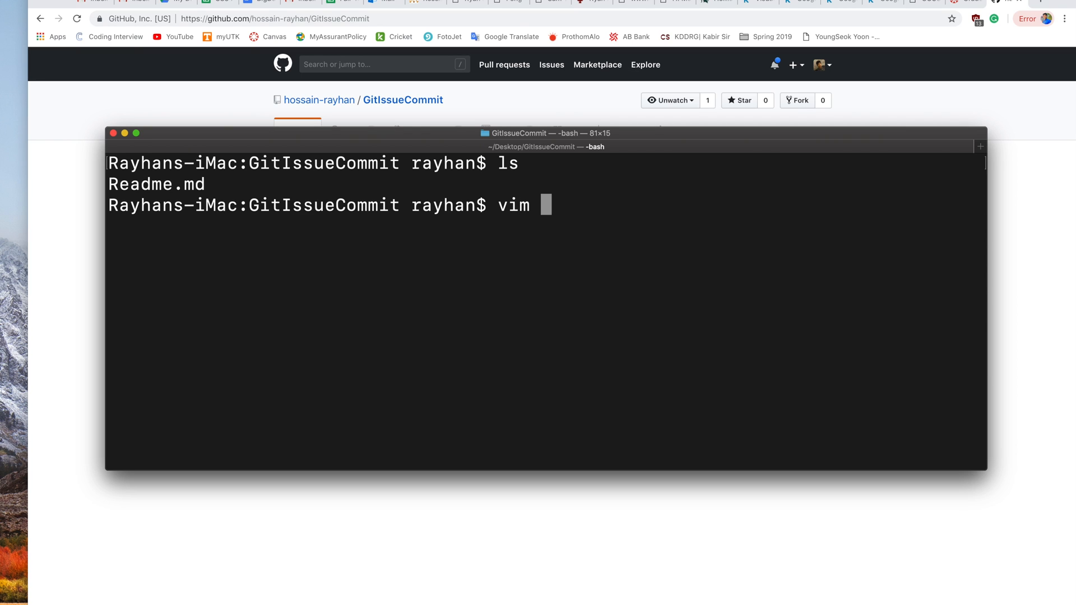
{"action": "type", "text": "design"}
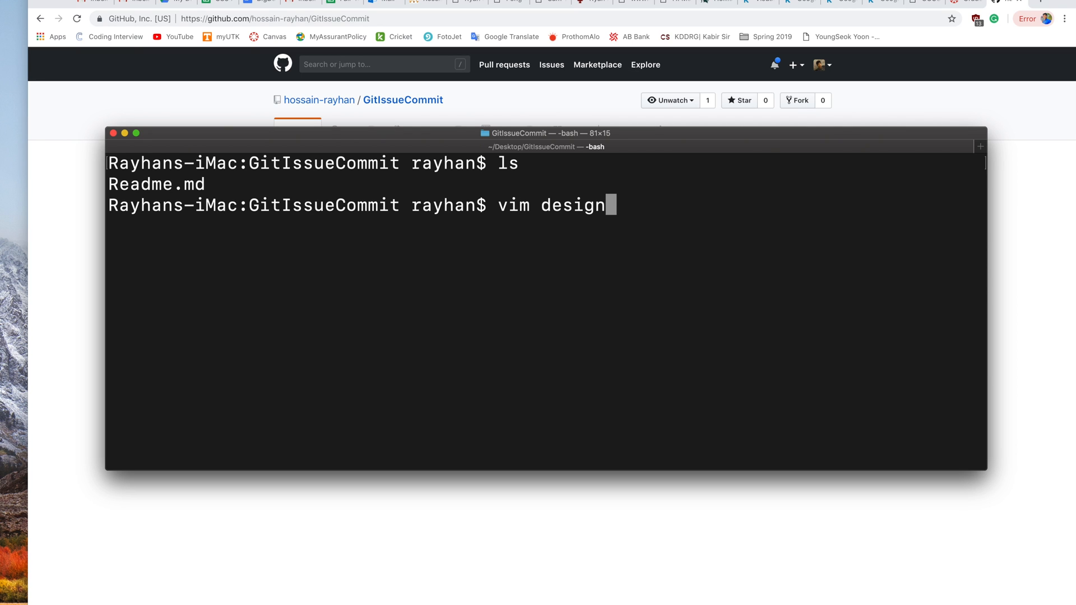
{"action": "type", "text": "_login"}
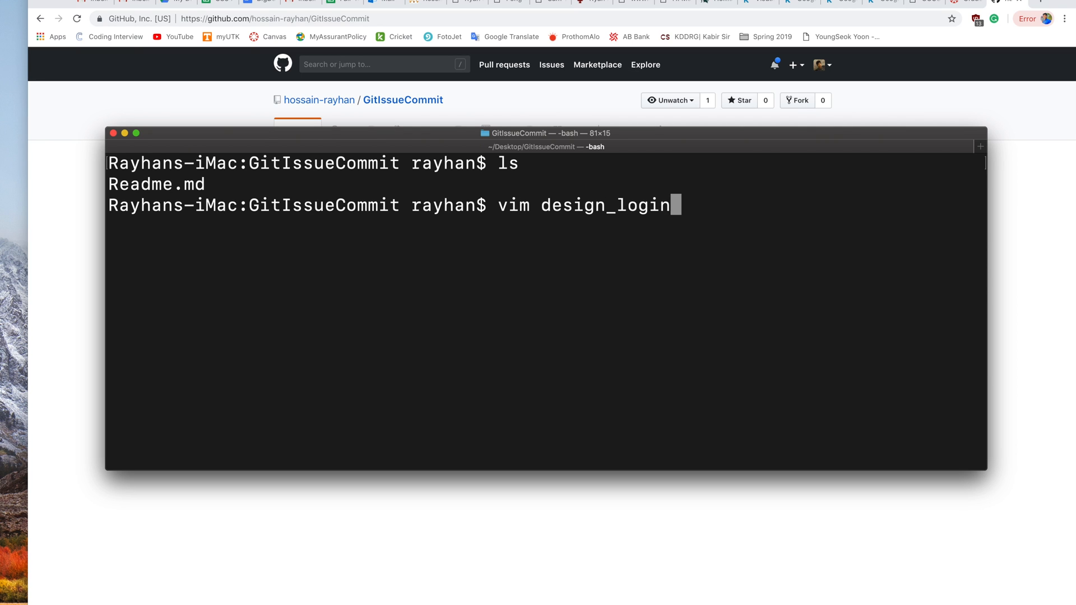
{"action": "type", "text": ".html"}
{"action": "type", "text": "## write y"}
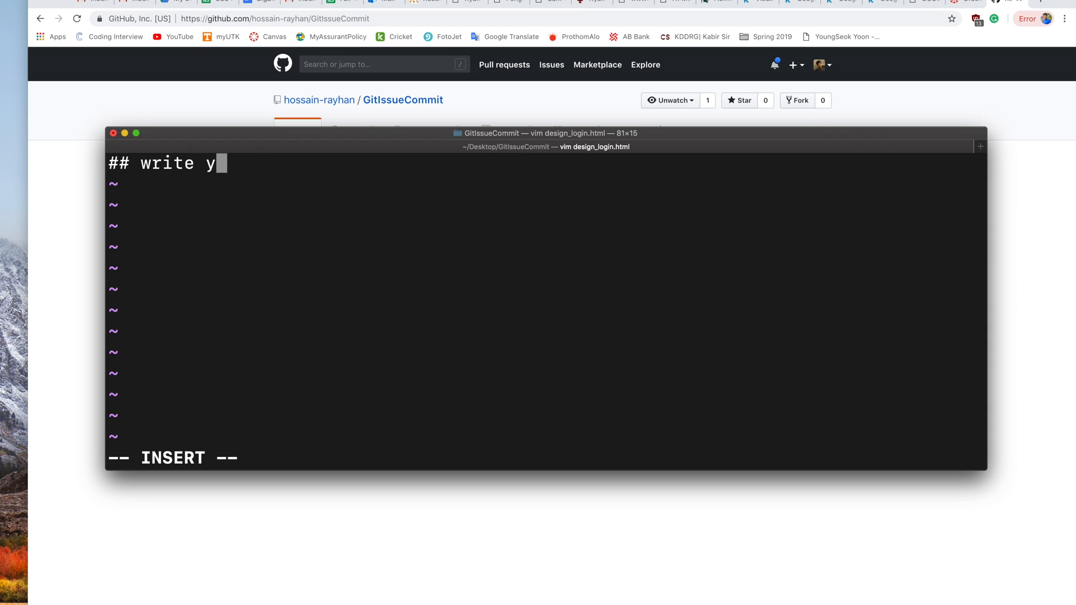
{"action": "type", "text": "our code he"}
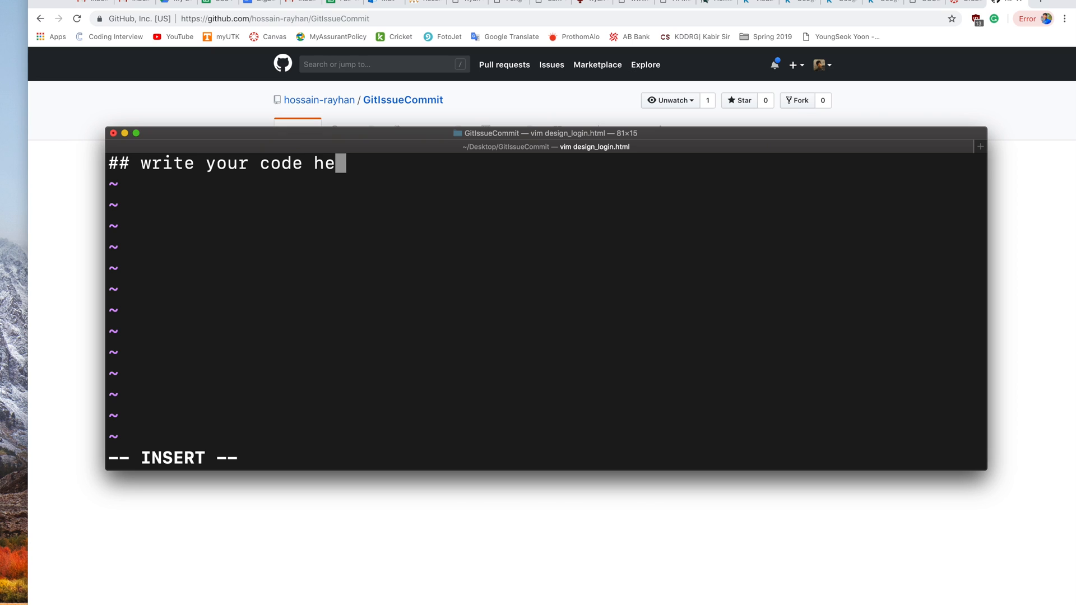
{"action": "type", "text": "re.."}
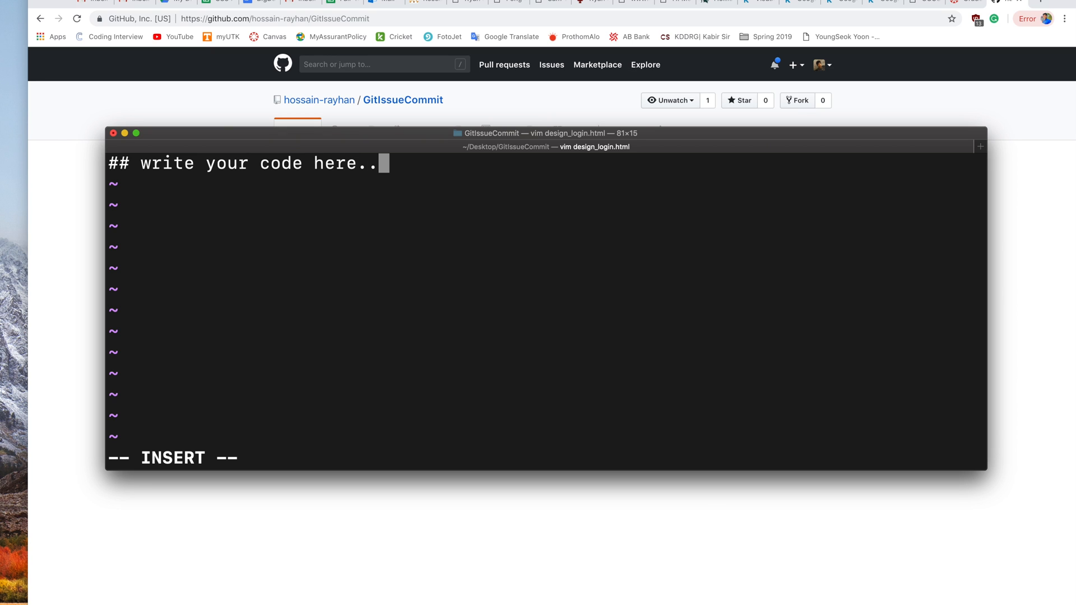
{"action": "key", "text": "Escape"}
{"action": "type", "text": "ls"}
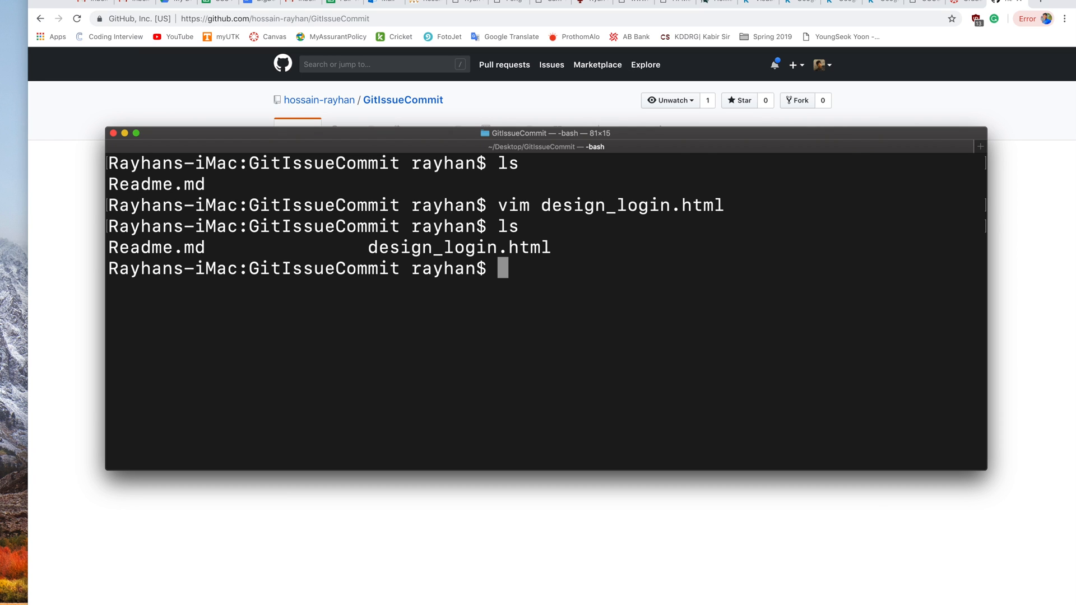
Stage all changes, commit as '#3 login page html design done', and push to origin master
{"action": "type", "text": "git add"}
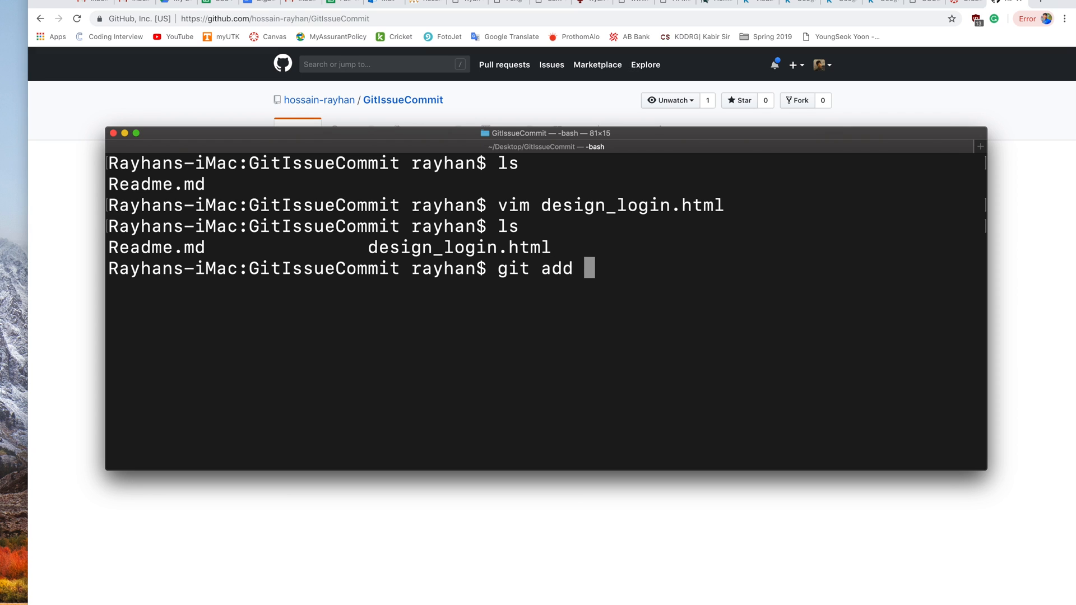
{"action": "key", "text": "Return"}
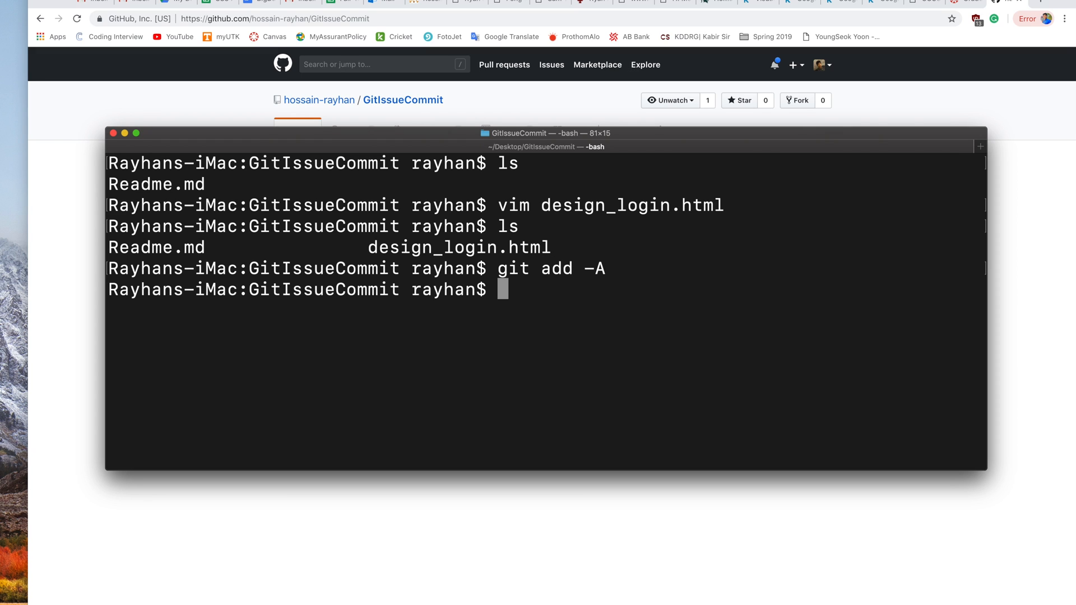
{"action": "type", "text": "git com"}
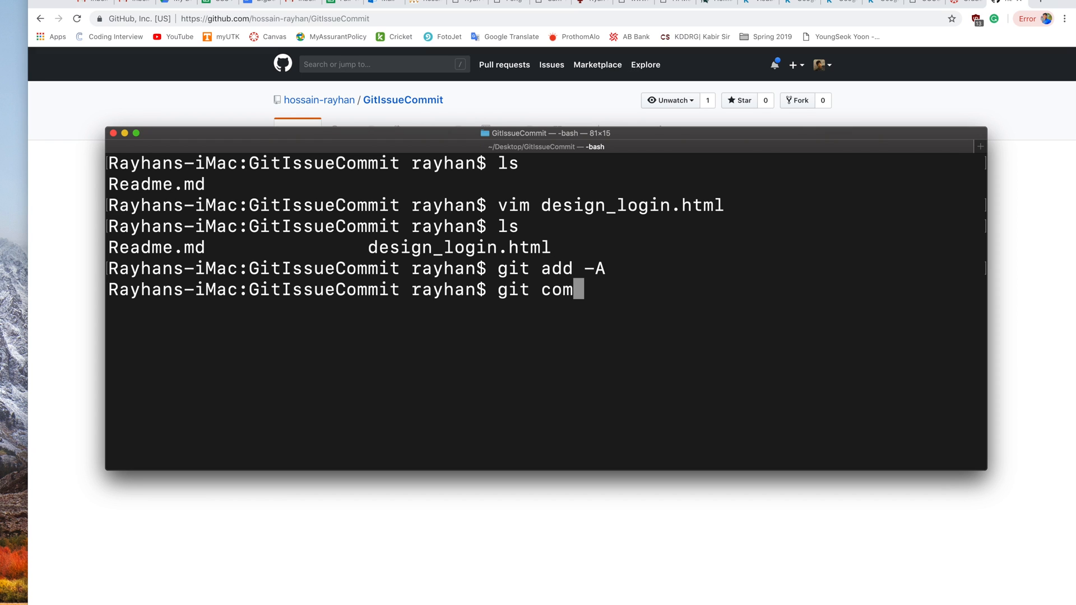
{"action": "type", "text": "mit -m"}
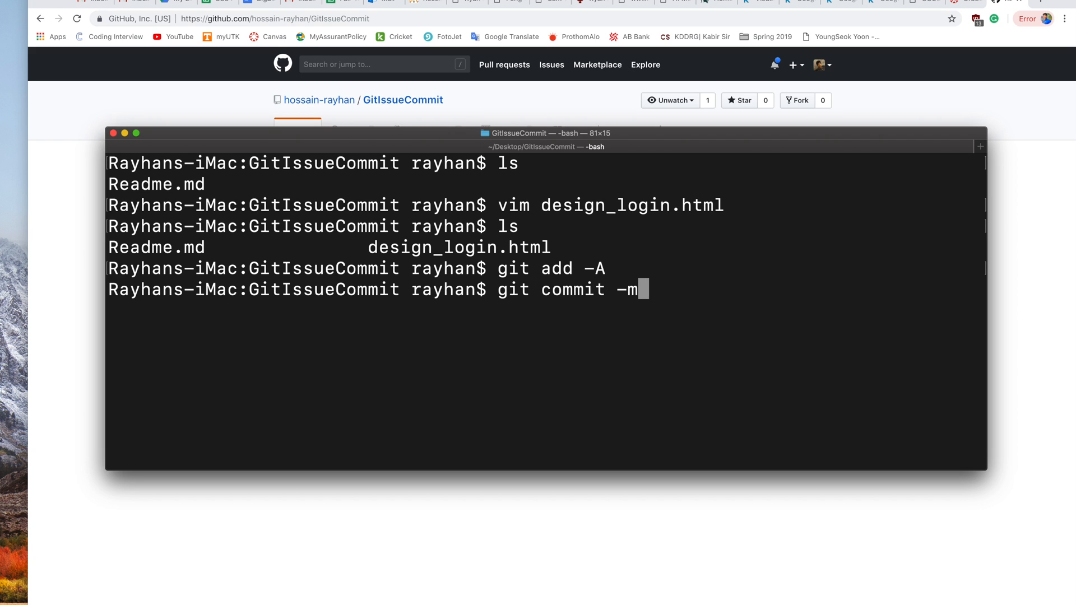
{"action": "type", "text": "\""}
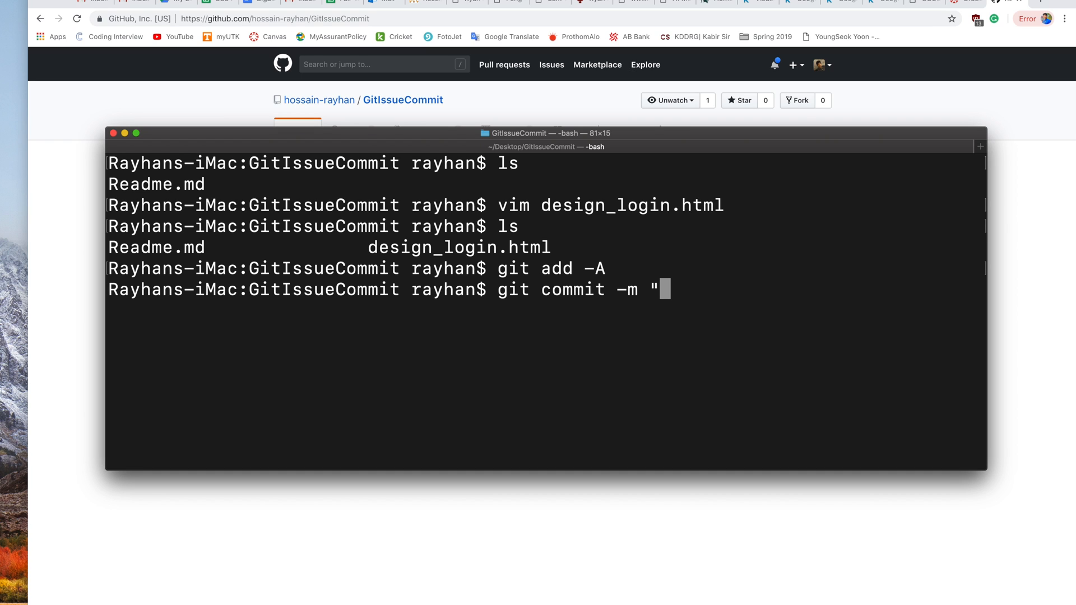
{"action": "type", "text": "#"}
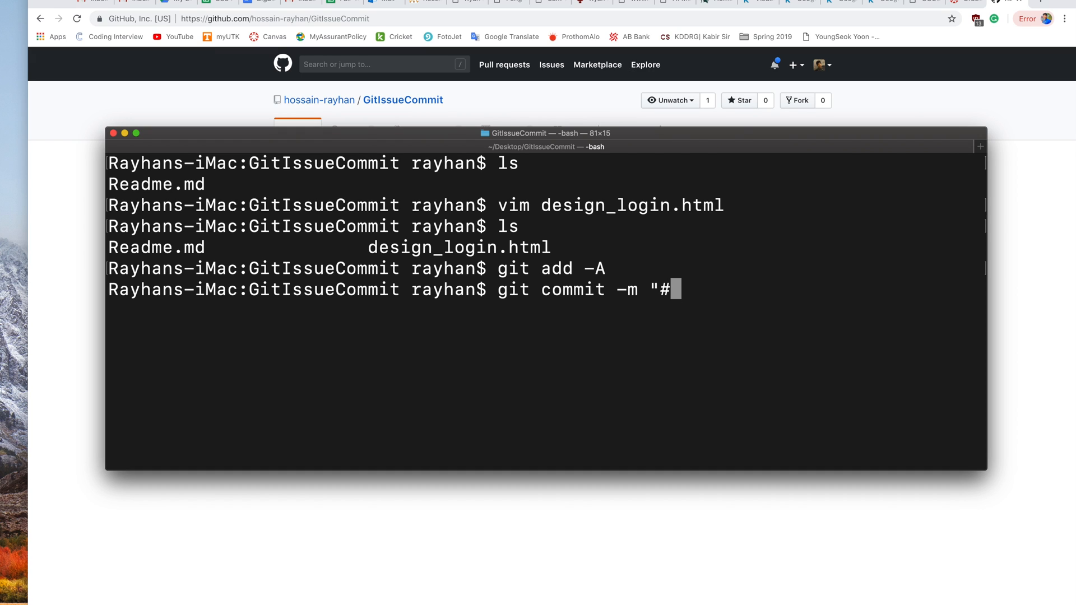
{"action": "type", "text": "3"}
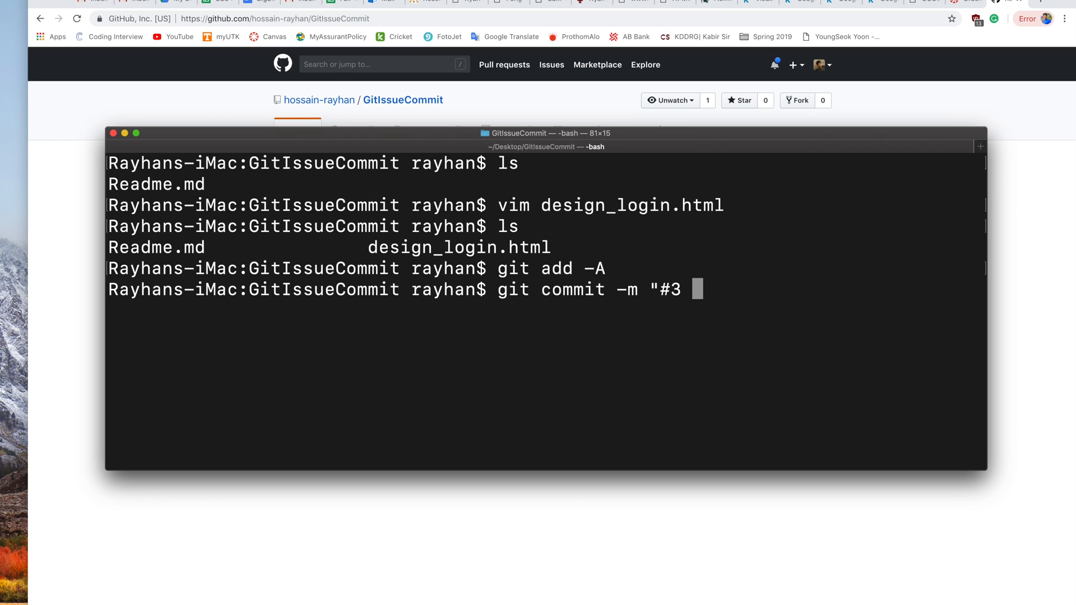
{"action": "type", "text": "login"}
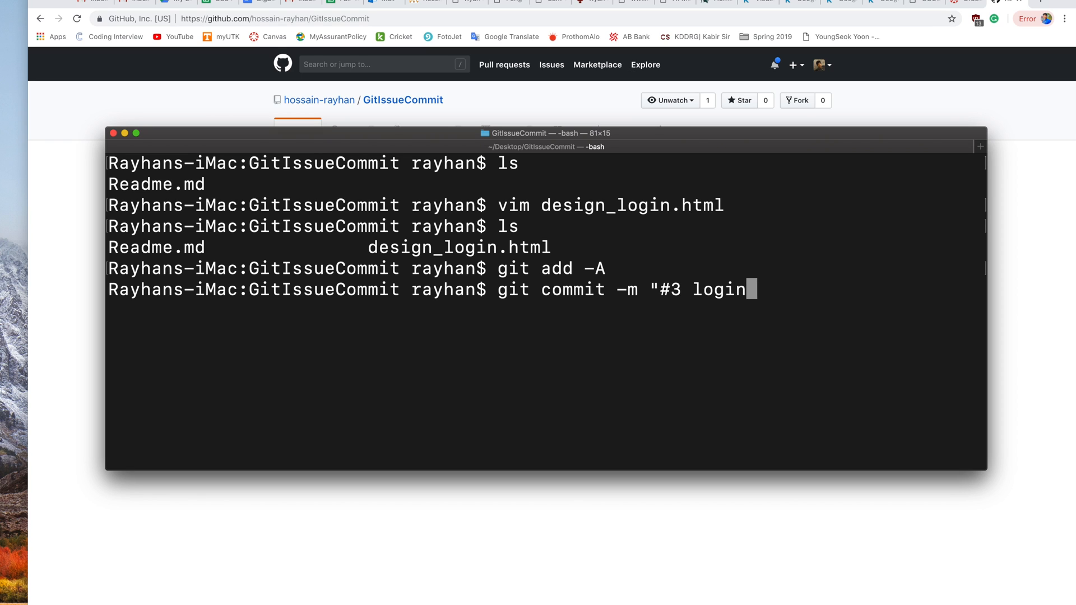
{"action": "type", "text": "page h"}
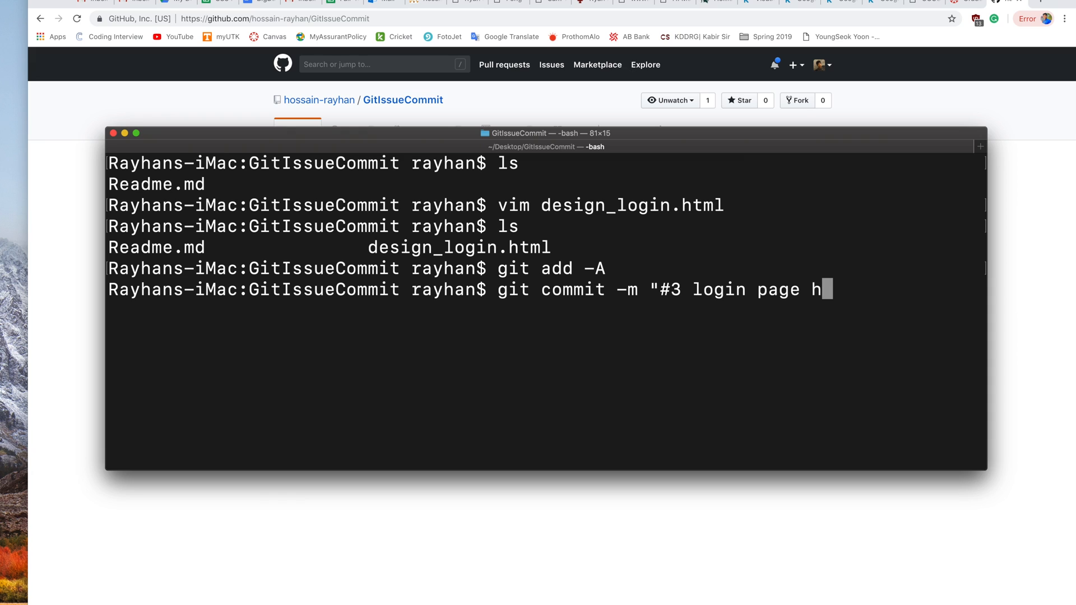
{"action": "type", "text": "tml desig"}
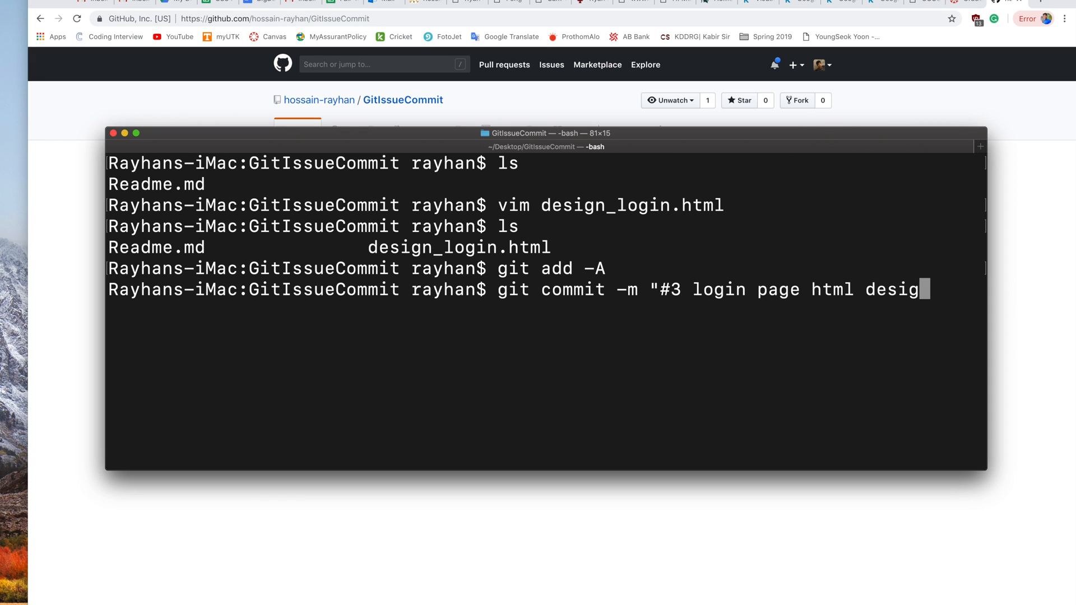
{"action": "type", "text": "d"}
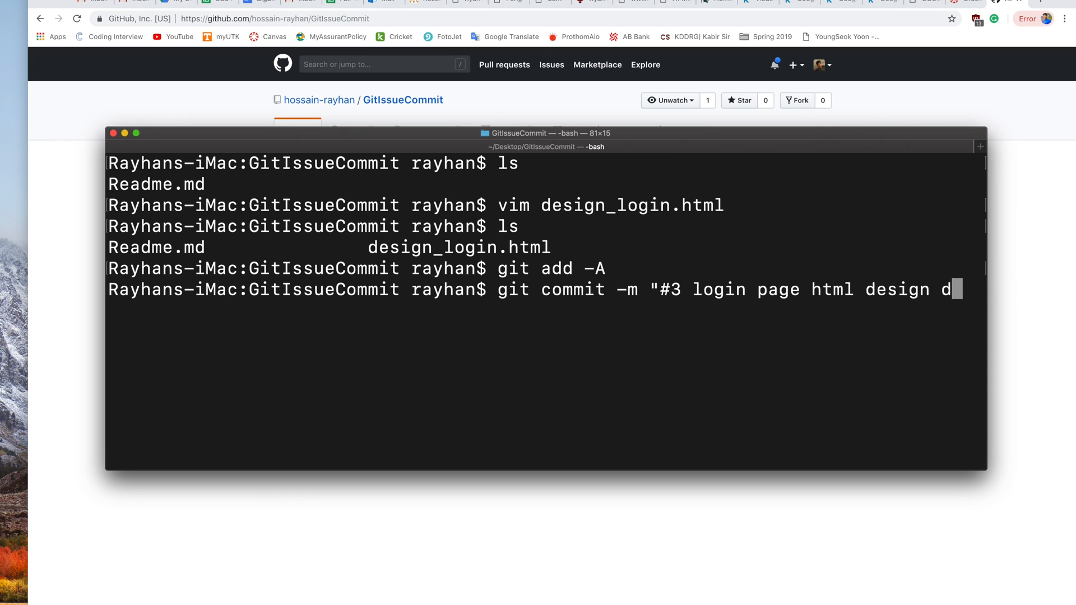
{"action": "type", "text": "one \""}
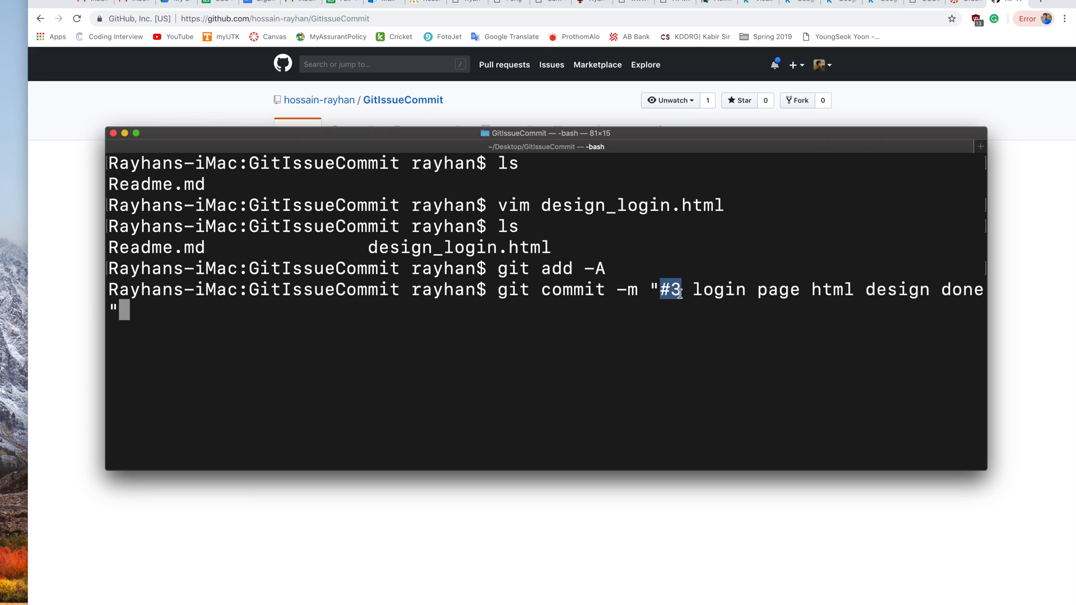
{"action": "mouse_move", "coordinate": [686, 291]}
{"action": "type", "text": "git"}
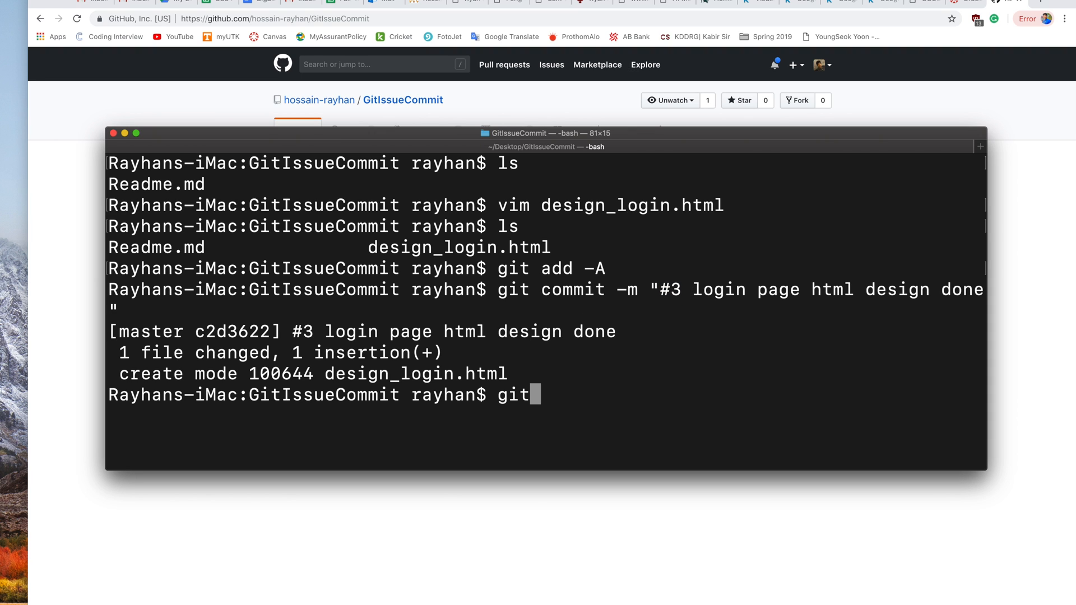
{"action": "type", "text": "push ori"}
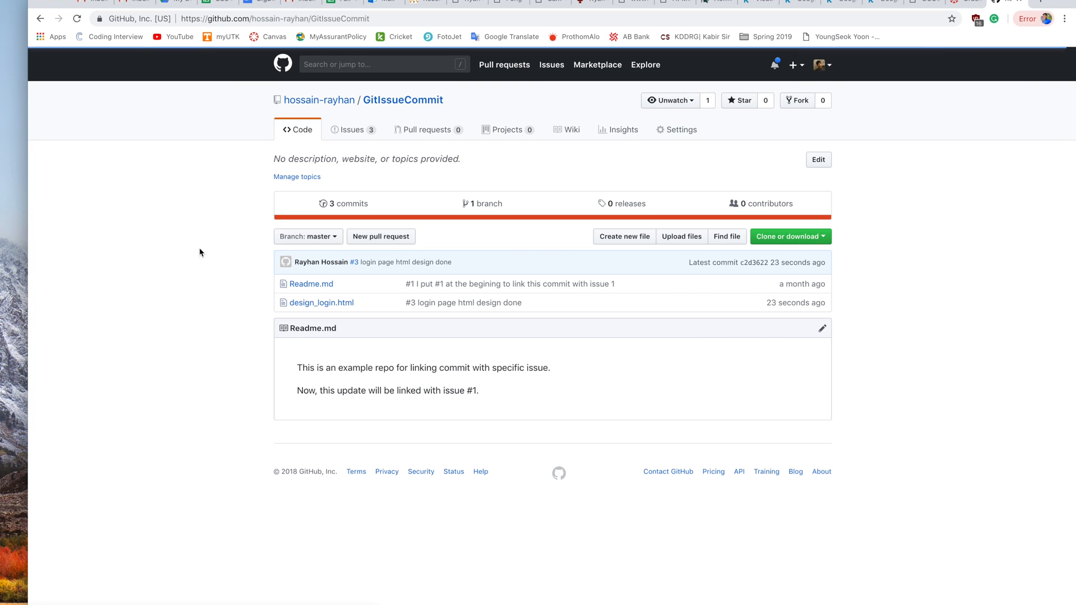
{"action": "mouse_move", "coordinate": [352, 129]}
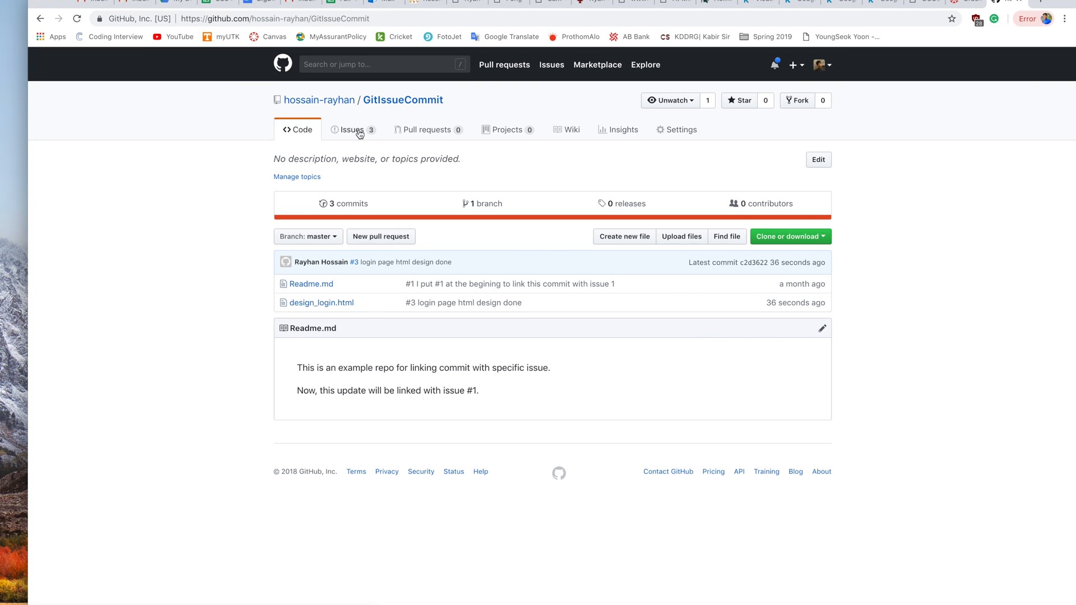
From the Issues list, open issue #3 'Design the user login page'
{"action": "left_click", "coordinate": [352, 129]}
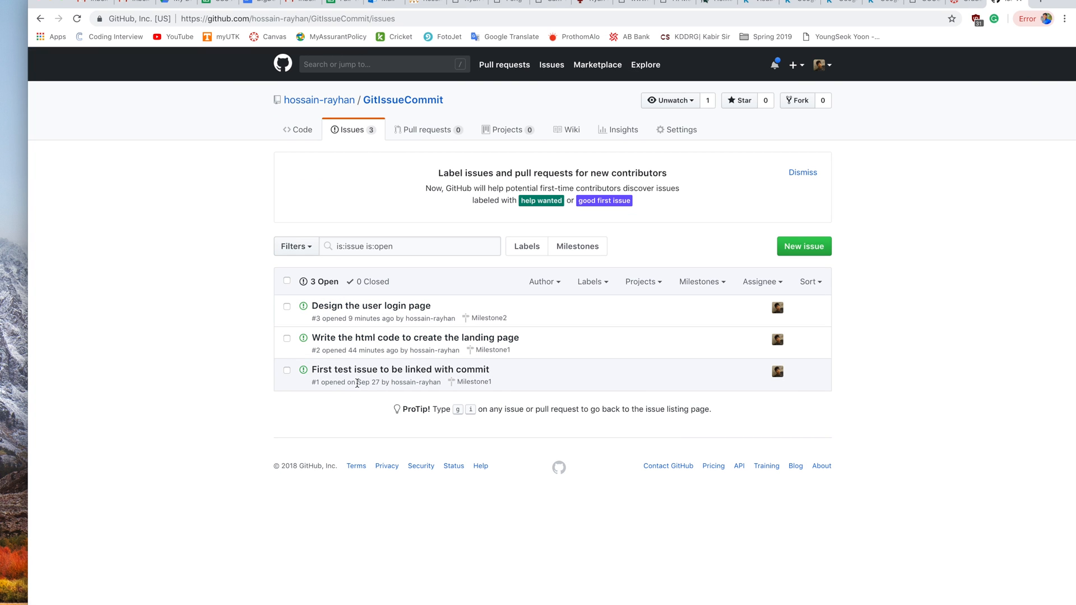
{"action": "mouse_move", "coordinate": [335, 315]}
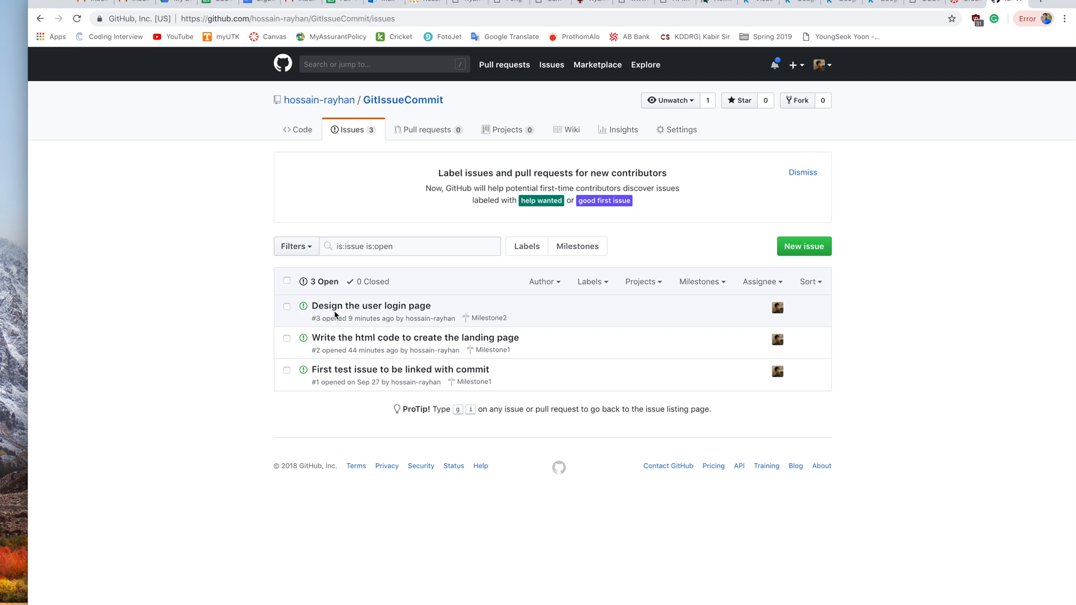
{"action": "left_click", "coordinate": [370, 305]}
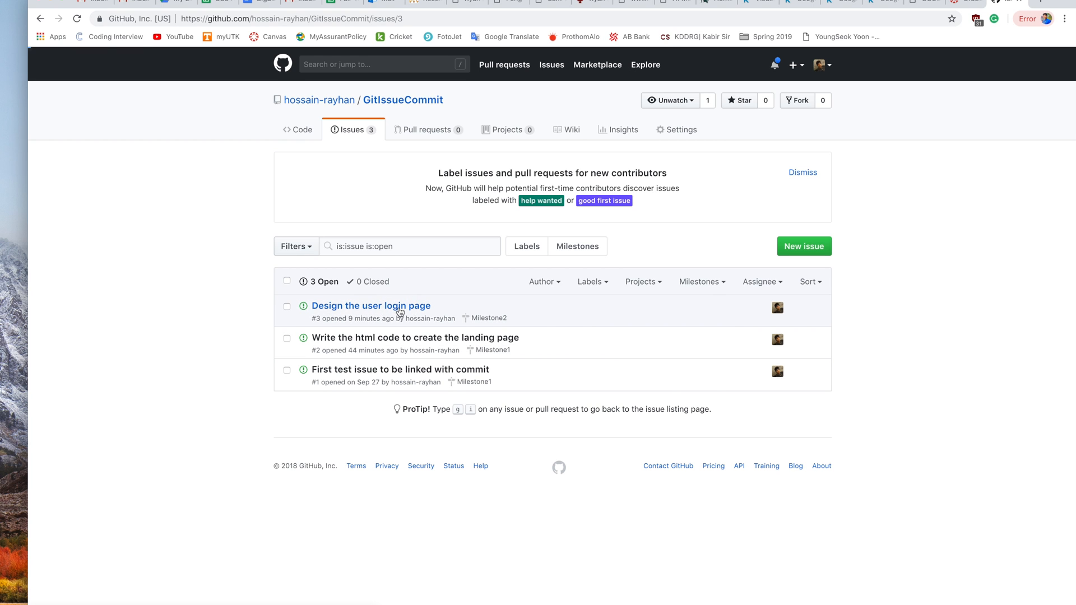
View issue #3's timeline showing the referenced commit '#3 login page html design done'
{"action": "left_click", "coordinate": [370, 306]}
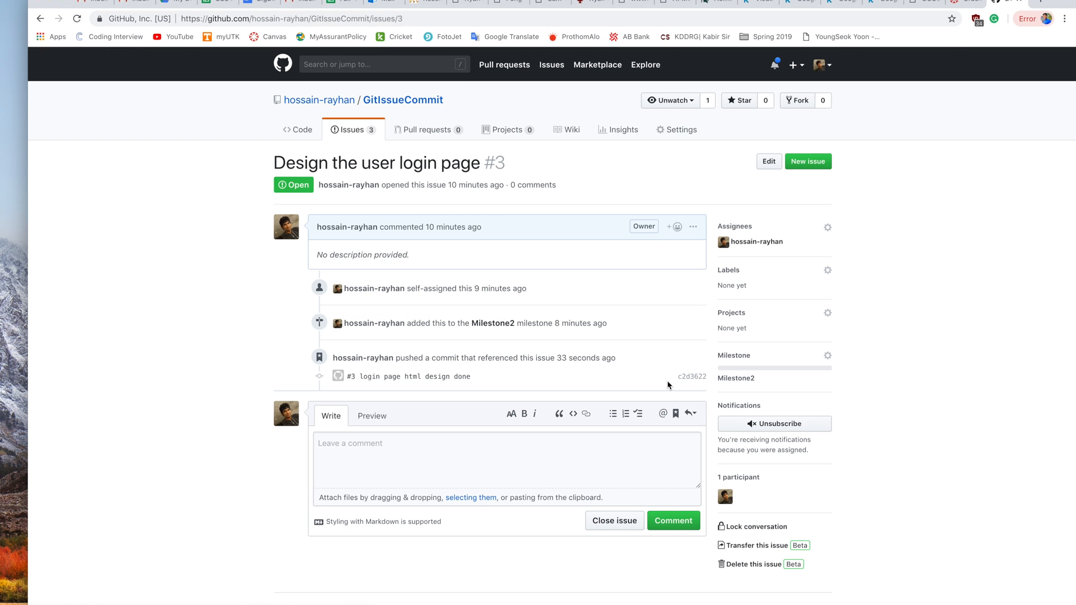
{"action": "mouse_move", "coordinate": [362, 386]}
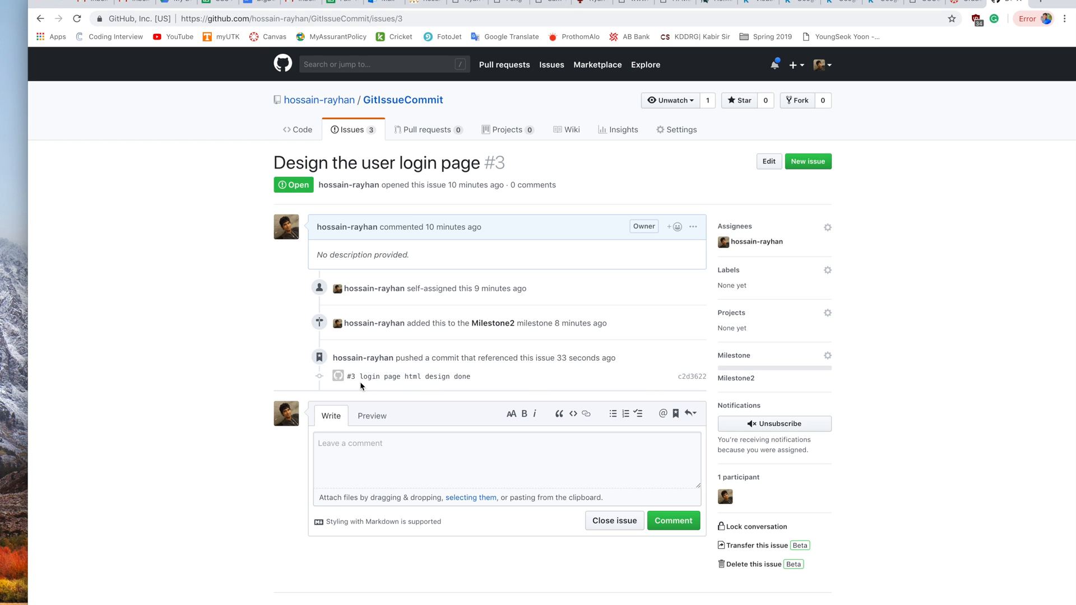
{"action": "mouse_move", "coordinate": [529, 382]}
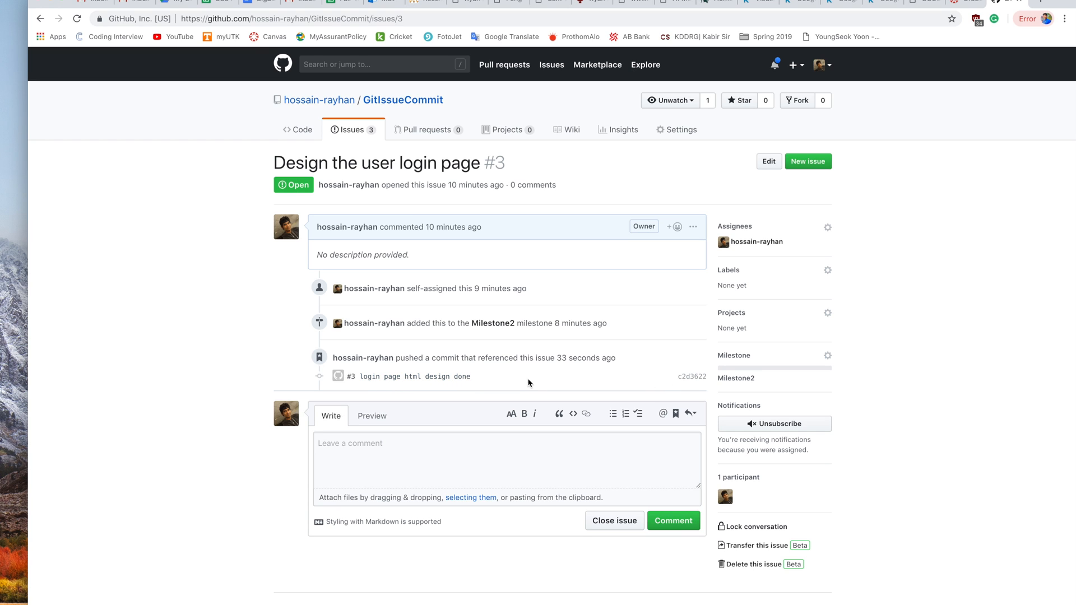
{"action": "mouse_move", "coordinate": [134, 385]}
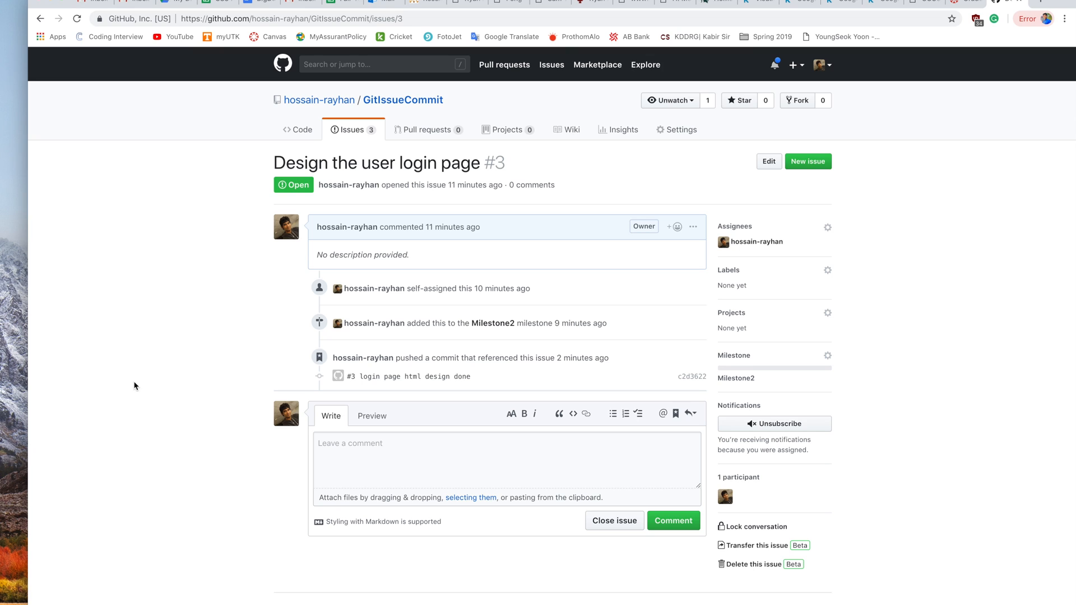